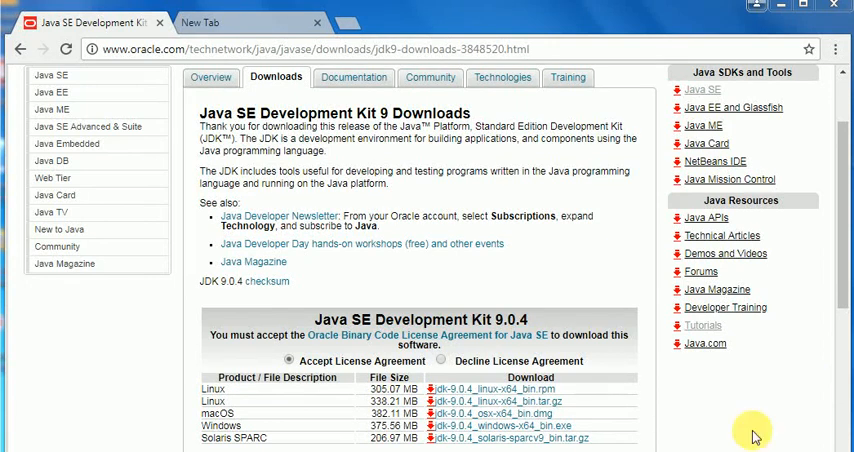
{"action": "mouse_move", "coordinate": [752, 436]}
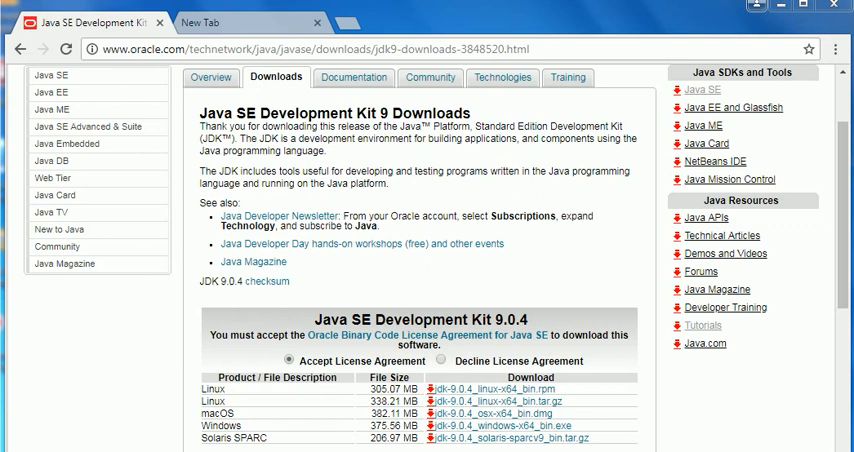
{"action": "mouse_move", "coordinate": [184, 446]}
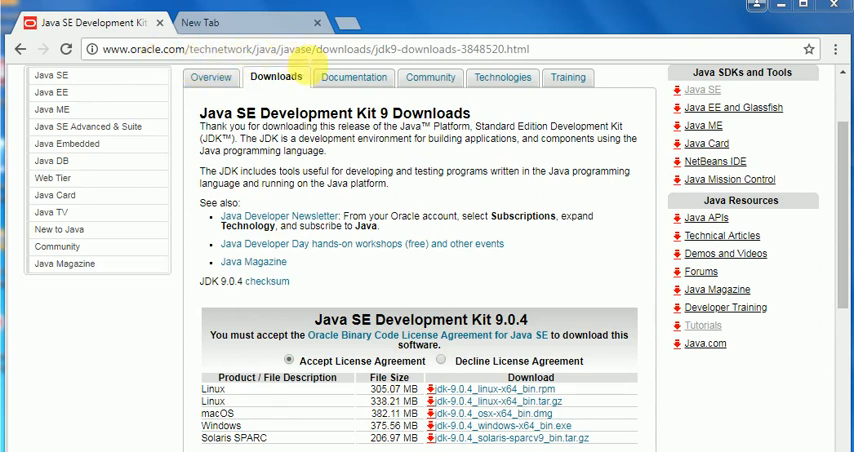
{"action": "mouse_move", "coordinate": [568, 76]}
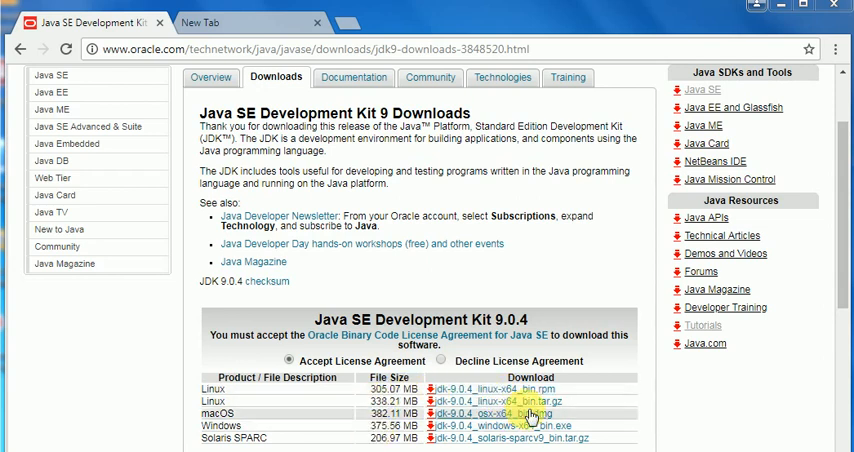
{"action": "mouse_move", "coordinate": [692, 406]}
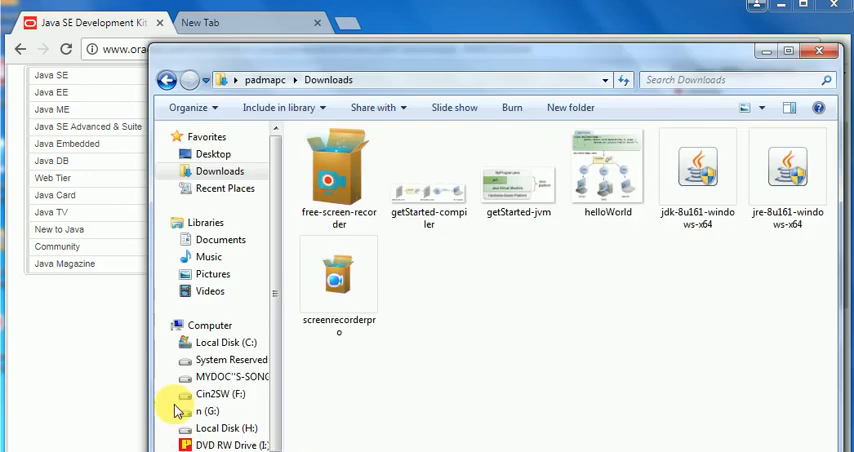
{"action": "mouse_move", "coordinate": [700, 170]}
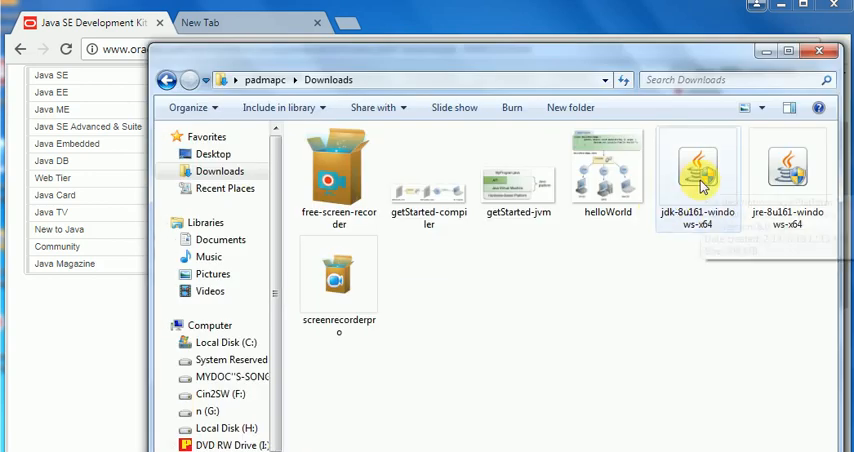
{"action": "mouse_move", "coordinate": [708, 238]}
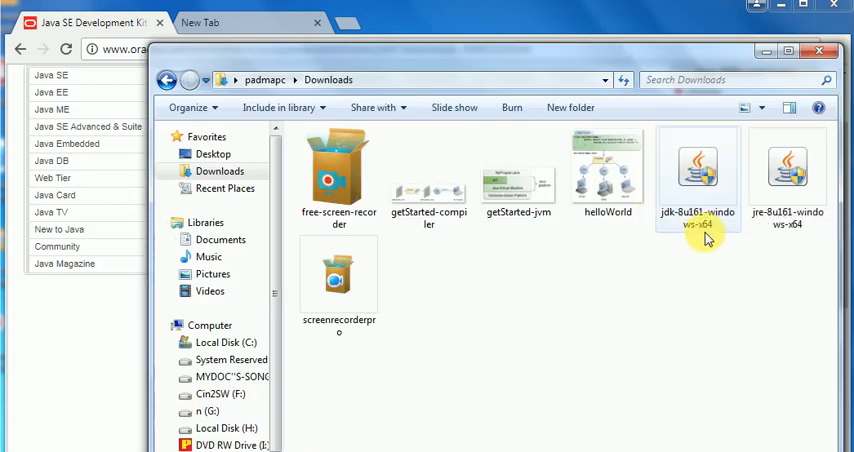
{"action": "mouse_move", "coordinate": [696, 176]}
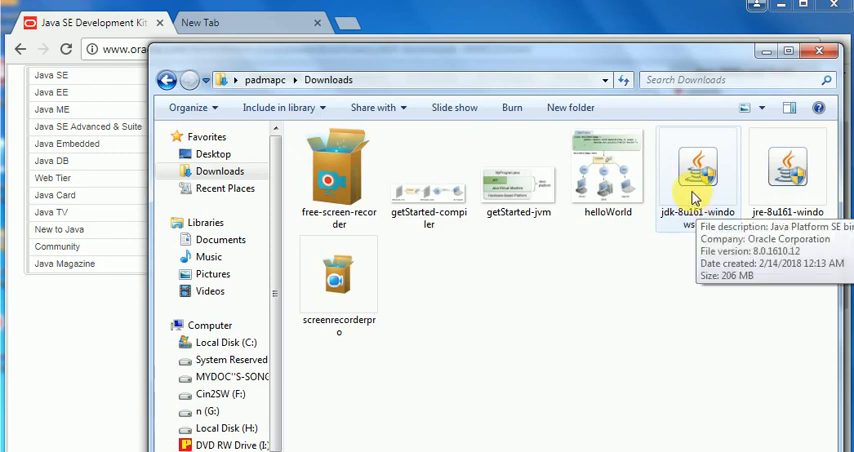
- Select the jdk-8u161-windows-x64 installer in the Downloads folder to view its details
{"action": "left_click", "coordinate": [696, 176]}
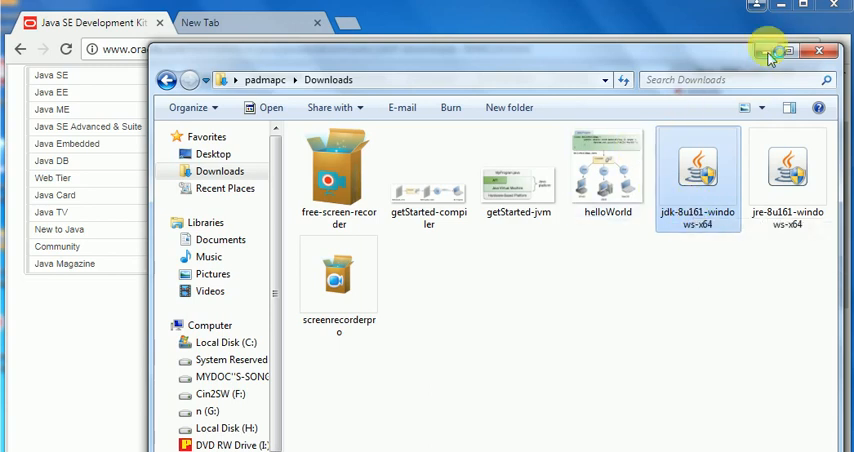
{"action": "mouse_move", "coordinate": [776, 52]}
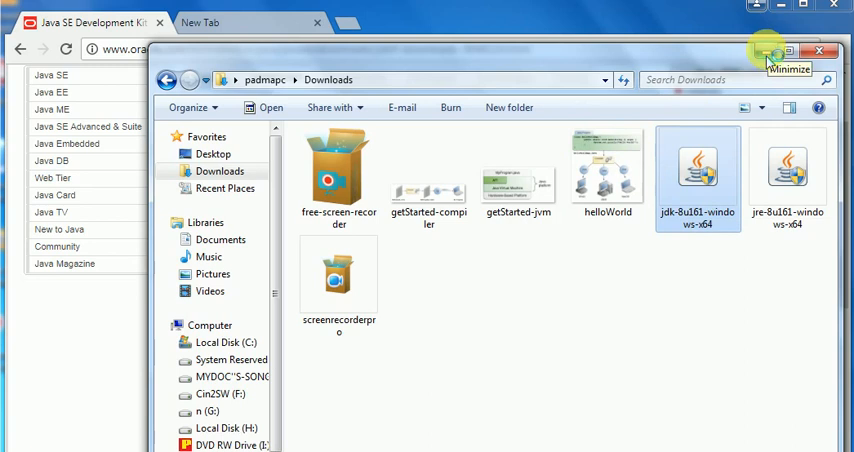
{"action": "mouse_move", "coordinate": [684, 212]}
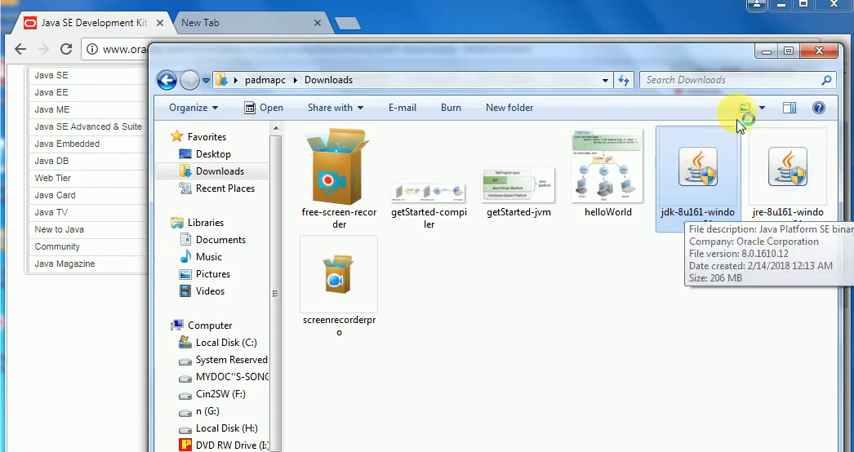
{"action": "mouse_move", "coordinate": [680, 200]}
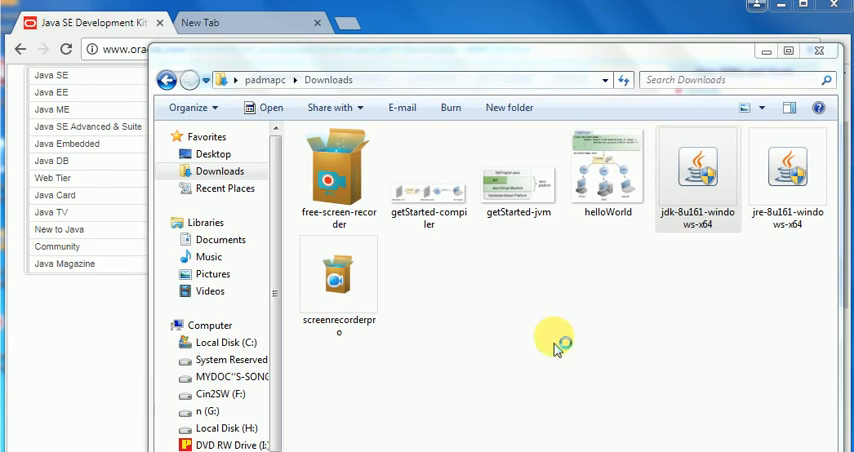
{"action": "mouse_move", "coordinate": [560, 336]}
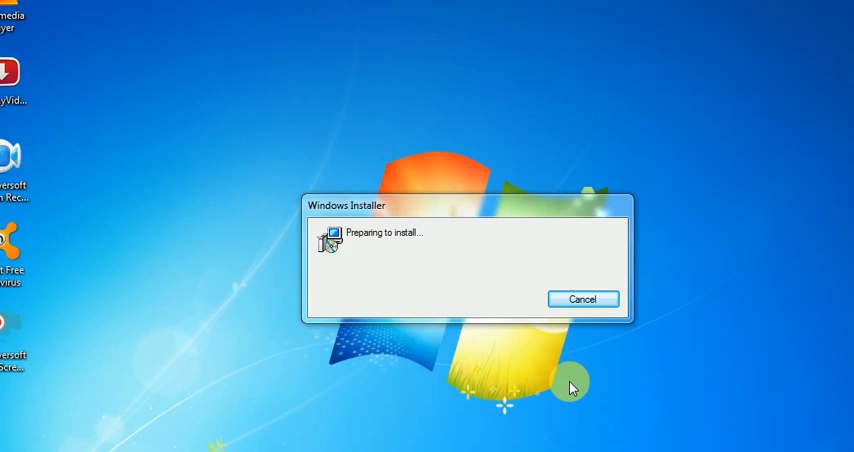
{"action": "mouse_move", "coordinate": [492, 388]}
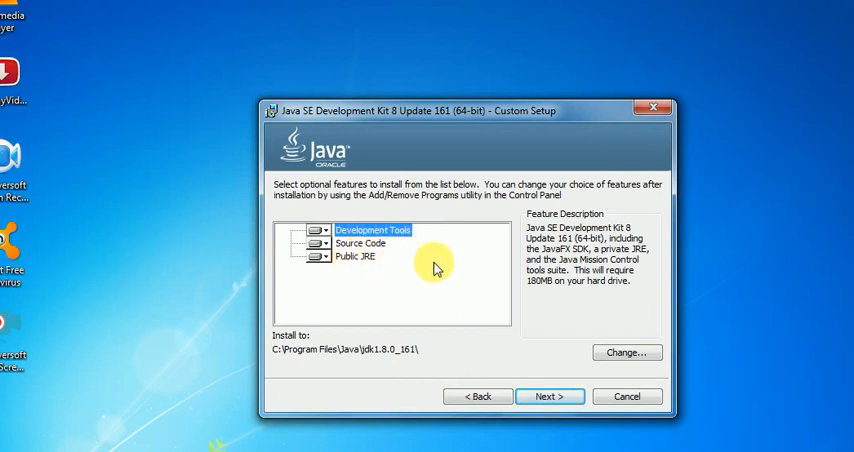
{"action": "mouse_move", "coordinate": [476, 312]}
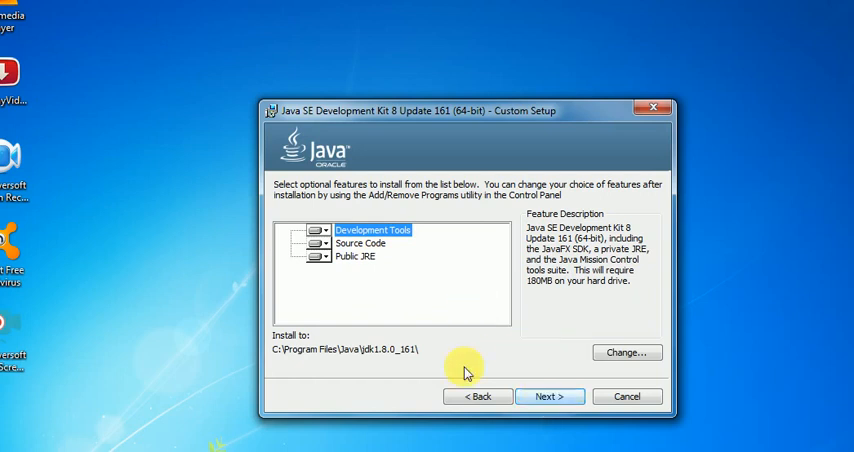
{"action": "mouse_move", "coordinate": [340, 360]}
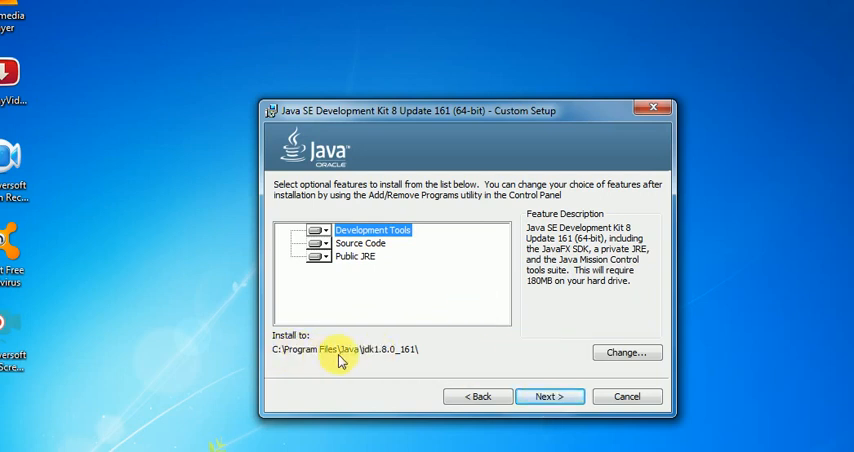
{"action": "mouse_move", "coordinate": [372, 362]}
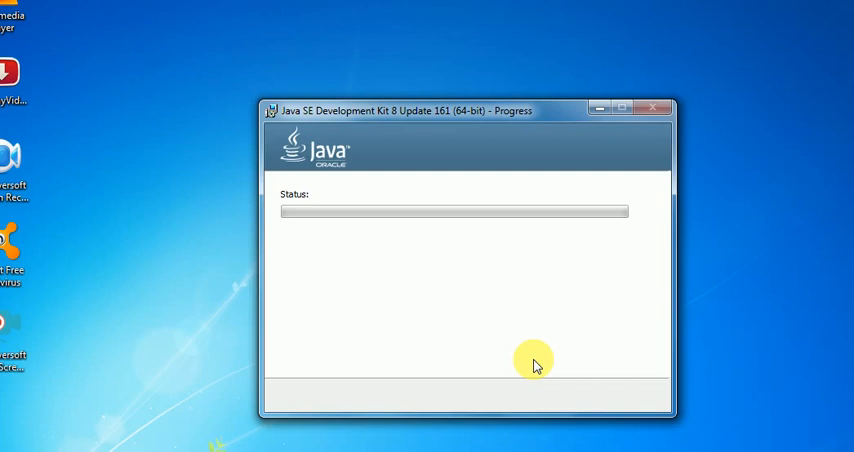
{"action": "mouse_move", "coordinate": [490, 380]}
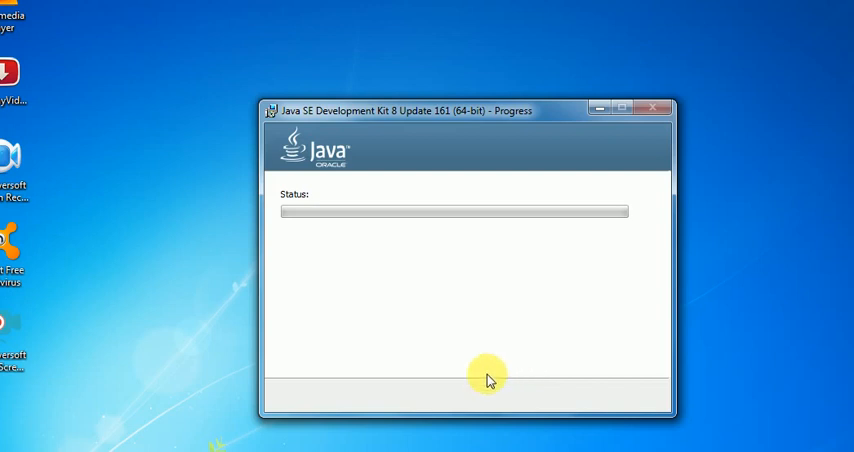
{"action": "mouse_move", "coordinate": [350, 416]}
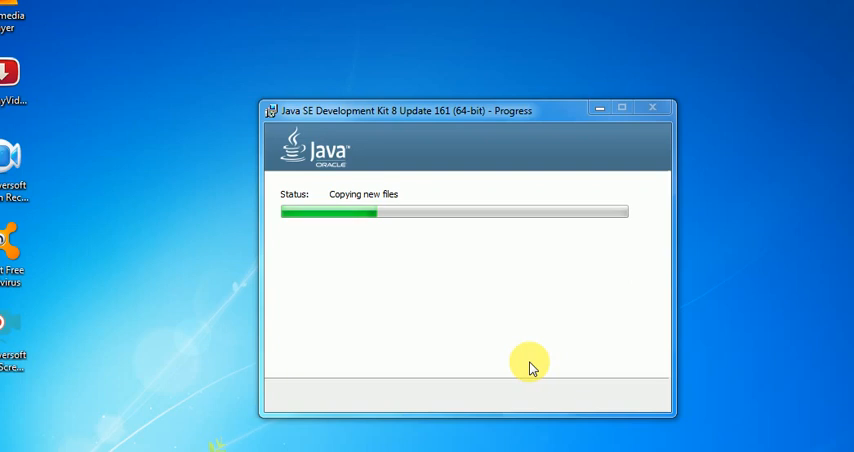
{"action": "mouse_move", "coordinate": [358, 440]}
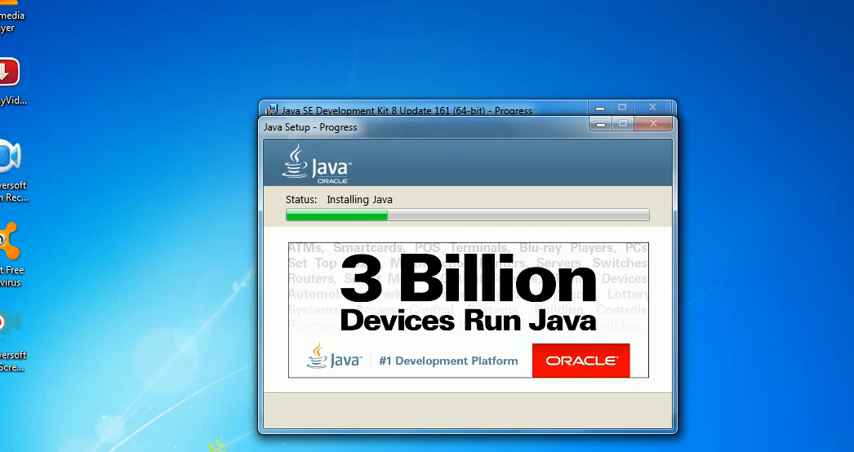
{"action": "mouse_move", "coordinate": [448, 416]}
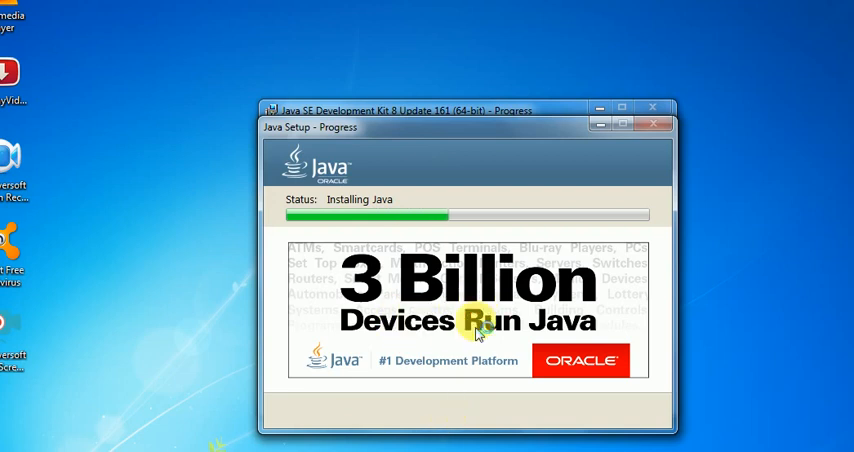
{"action": "mouse_move", "coordinate": [390, 344]}
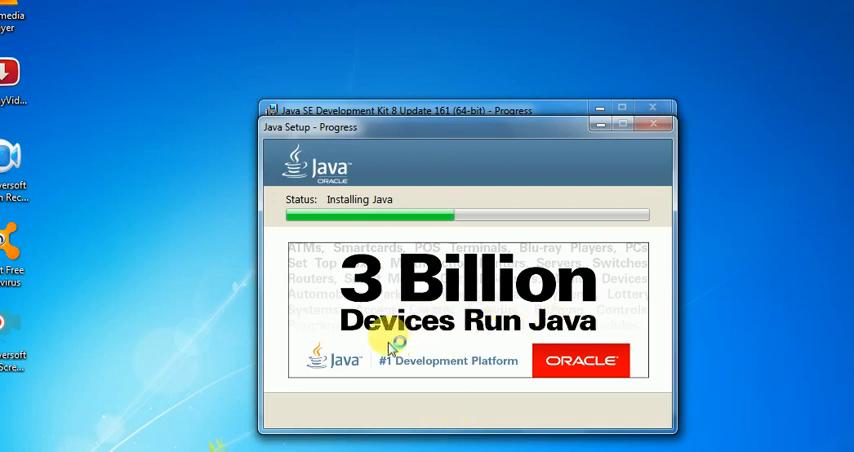
{"action": "mouse_move", "coordinate": [276, 378]}
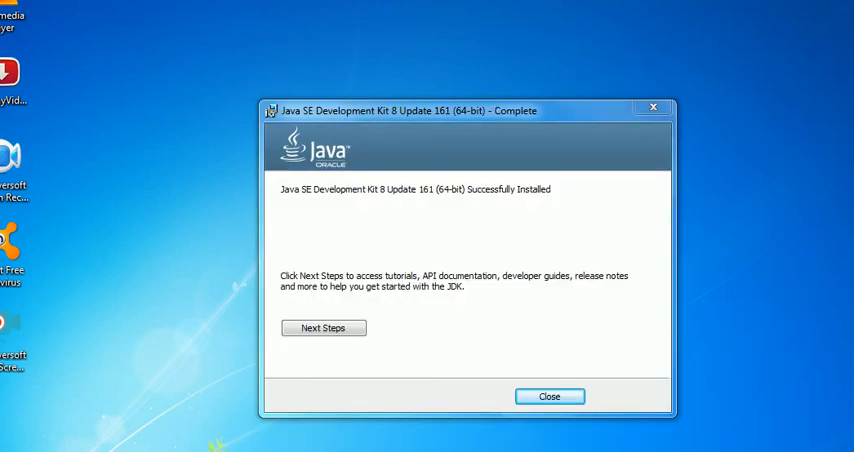
{"action": "mouse_move", "coordinate": [356, 212]}
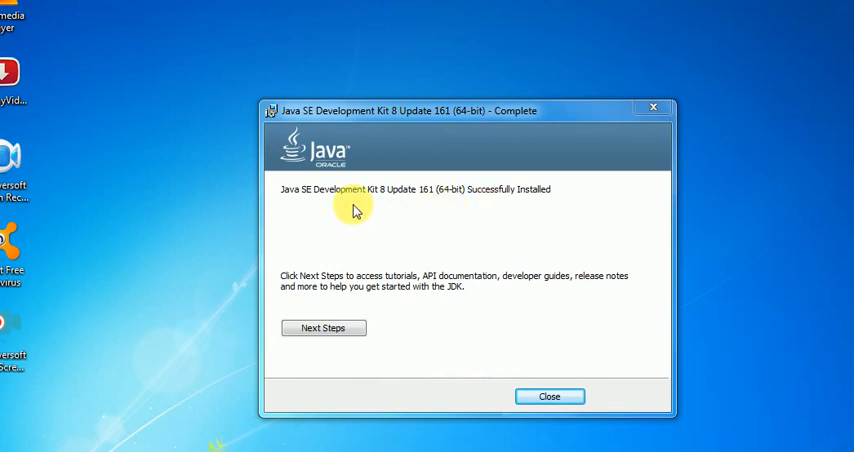
{"action": "mouse_move", "coordinate": [476, 244]}
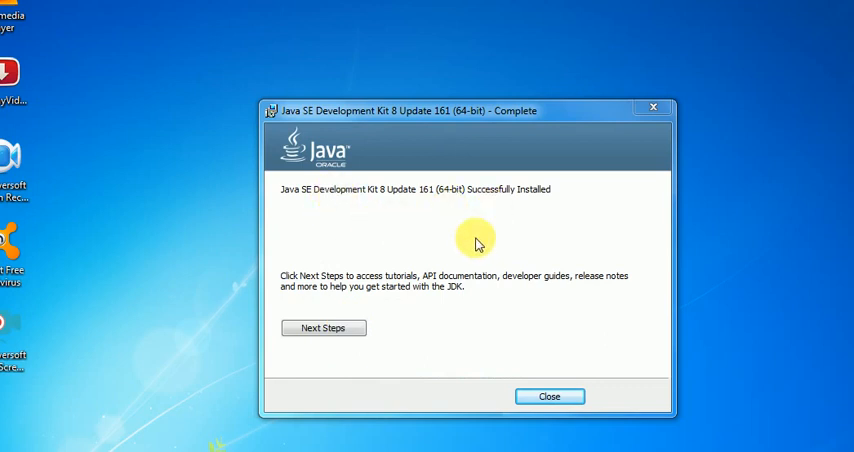
{"action": "mouse_move", "coordinate": [432, 236]}
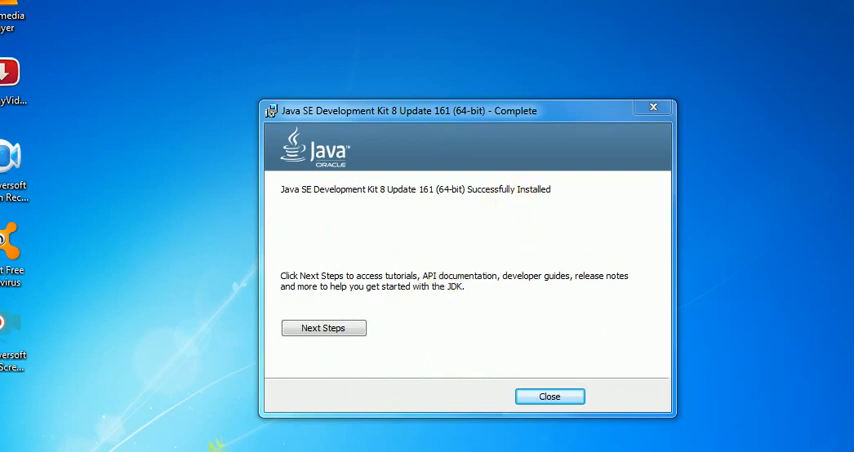
{"action": "mouse_move", "coordinate": [308, 204]}
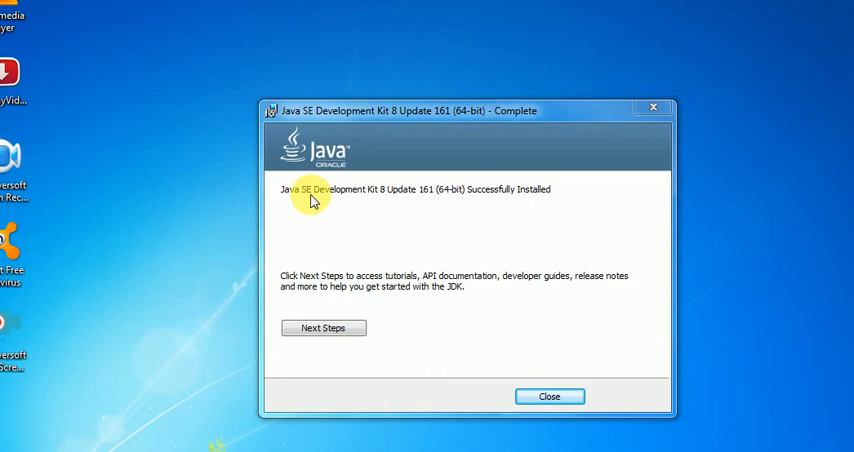
{"action": "mouse_move", "coordinate": [364, 206]}
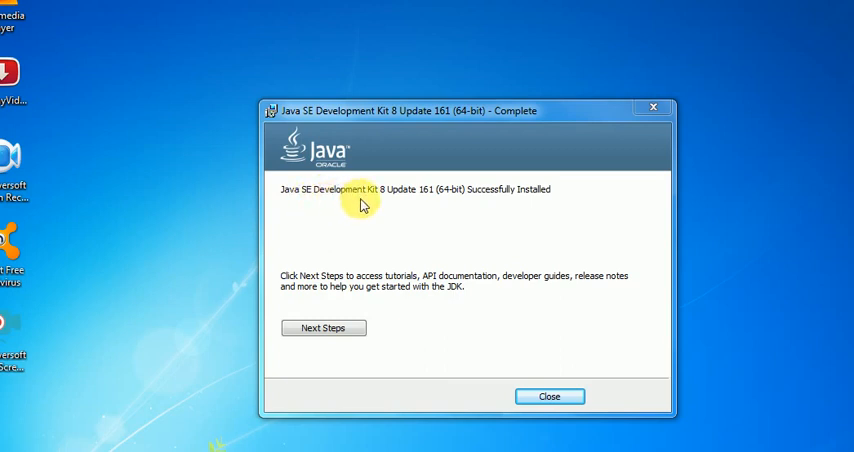
{"action": "mouse_move", "coordinate": [418, 204]}
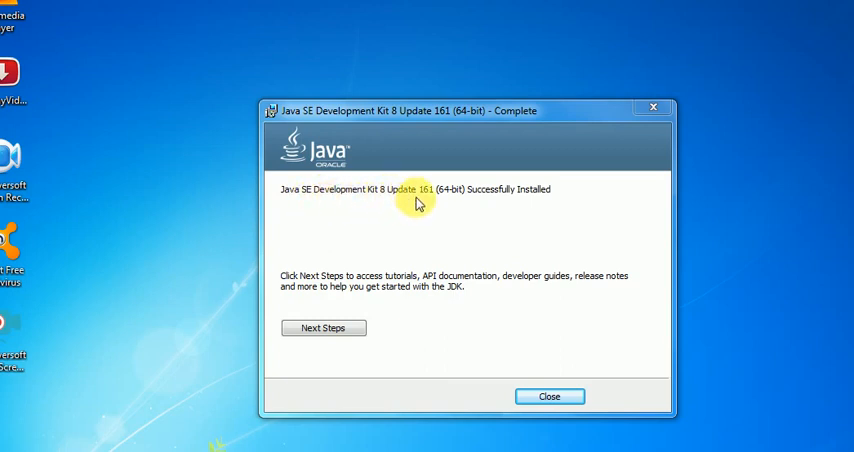
{"action": "mouse_move", "coordinate": [490, 204]}
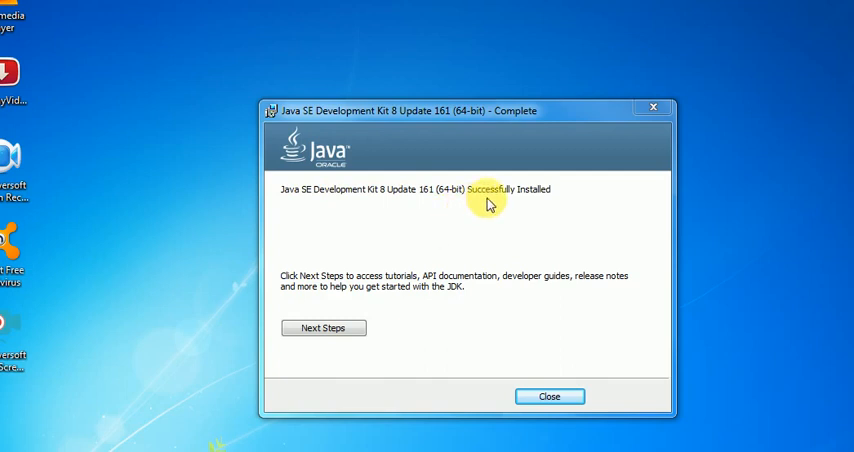
{"action": "mouse_move", "coordinate": [470, 216]}
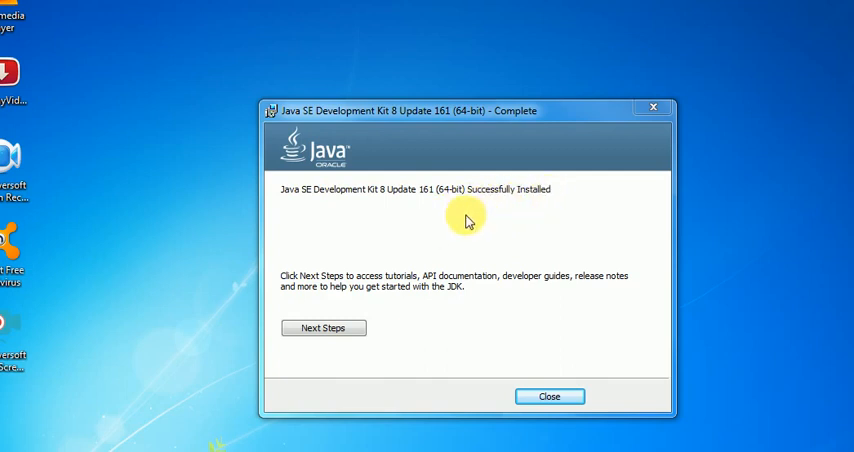
{"action": "mouse_move", "coordinate": [420, 400]}
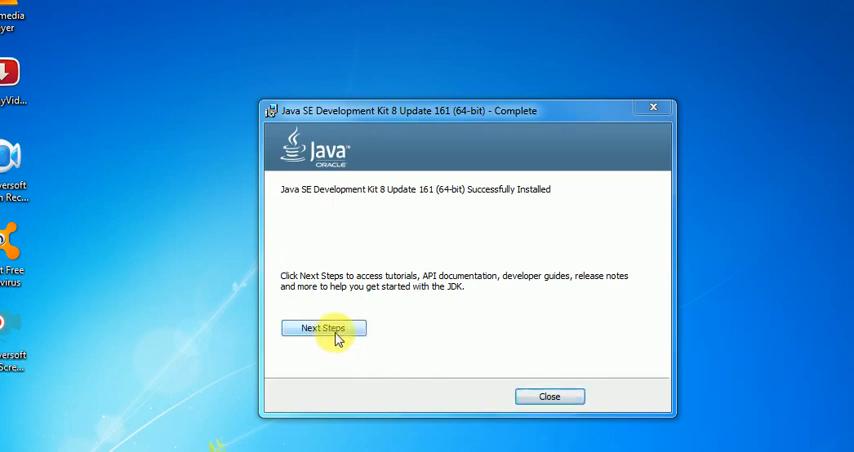
{"action": "mouse_move", "coordinate": [478, 288]}
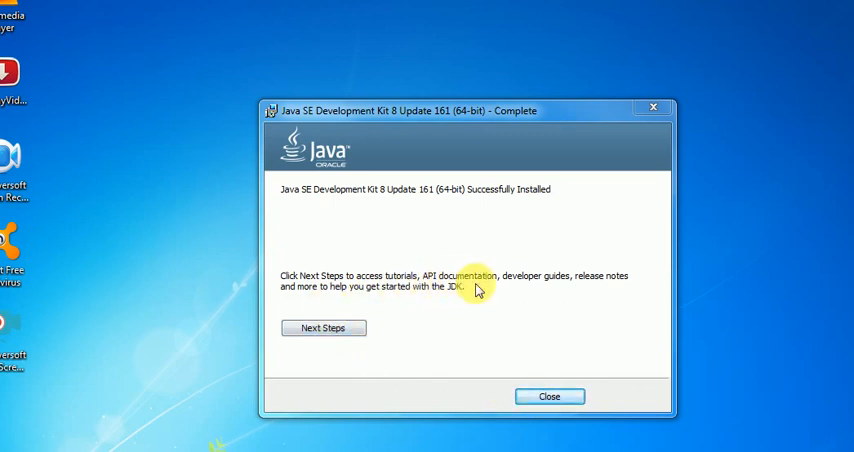
{"action": "mouse_move", "coordinate": [500, 300]}
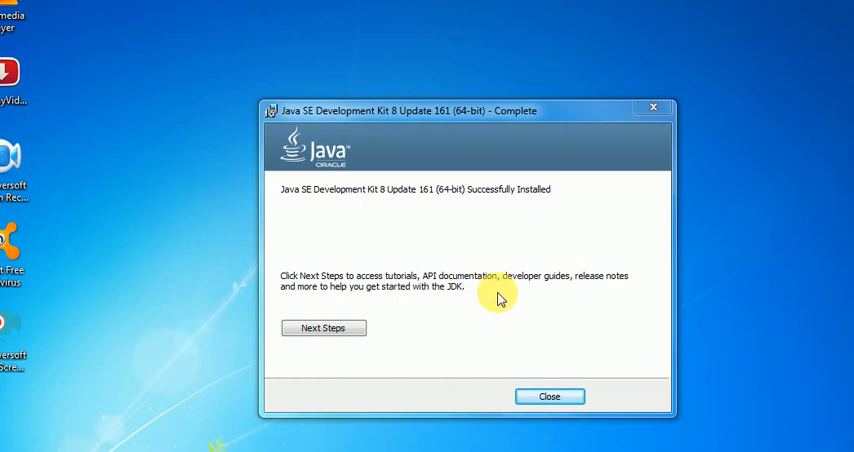
{"action": "mouse_move", "coordinate": [532, 302]}
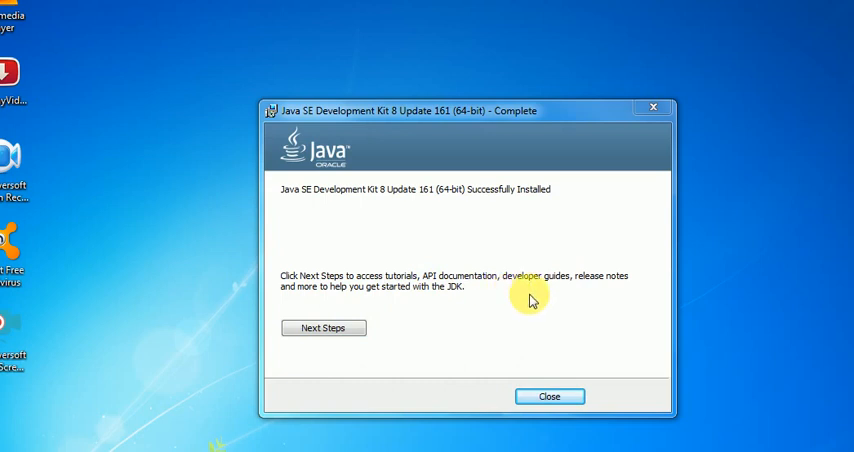
{"action": "mouse_move", "coordinate": [478, 336]}
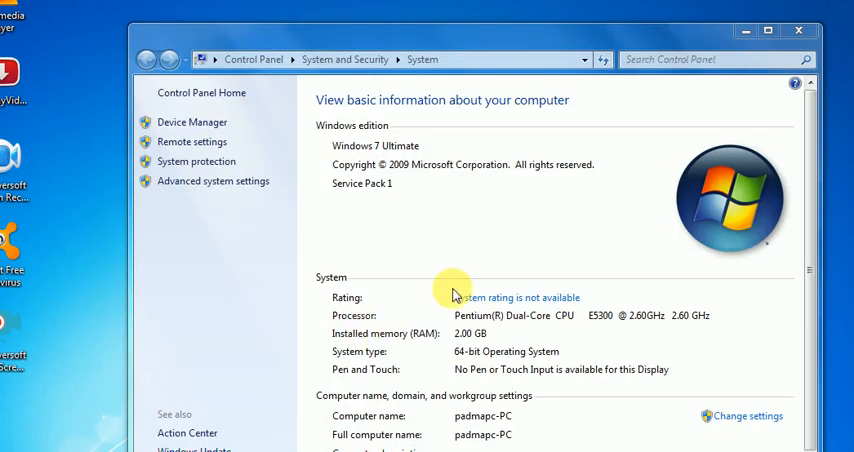
{"action": "mouse_move", "coordinate": [208, 236]}
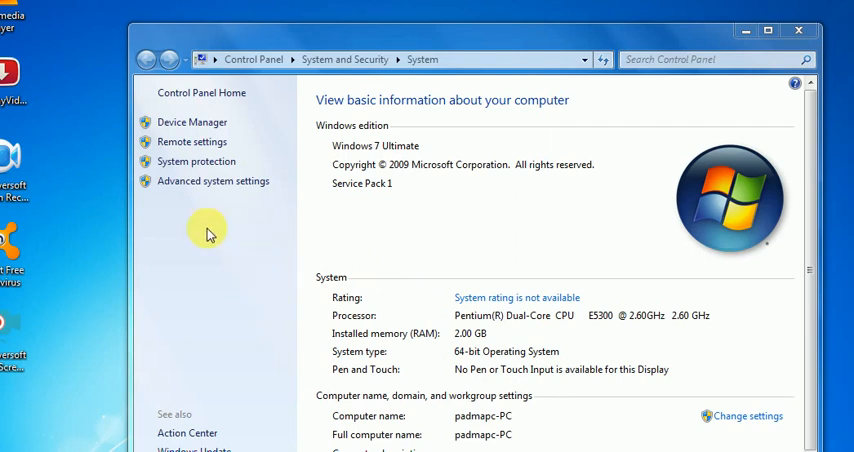
{"action": "mouse_move", "coordinate": [216, 212]}
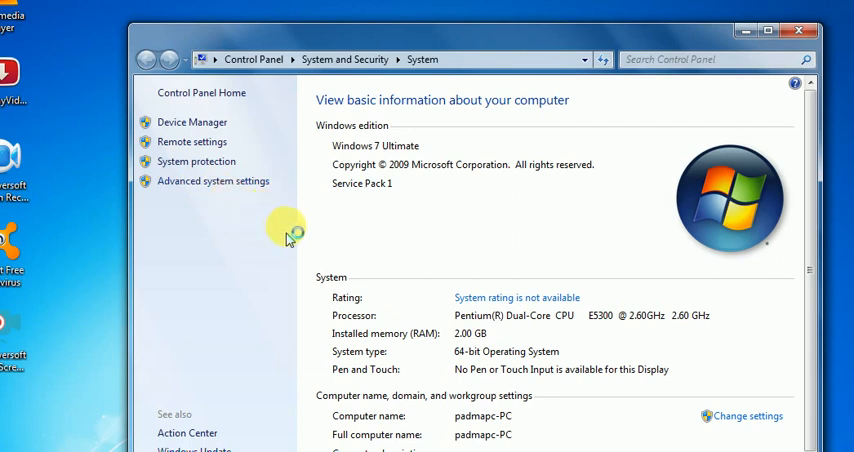
- Go to Advanced system settings from the System page
{"action": "left_click", "coordinate": [212, 180]}
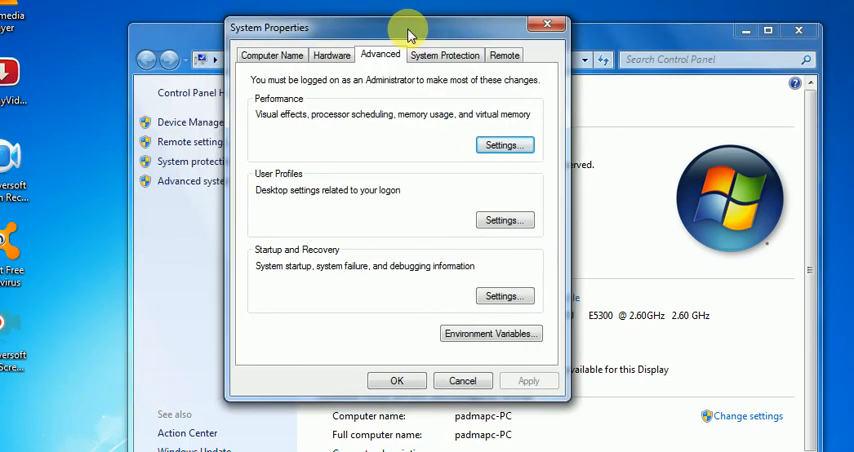
{"action": "mouse_move", "coordinate": [520, 272]}
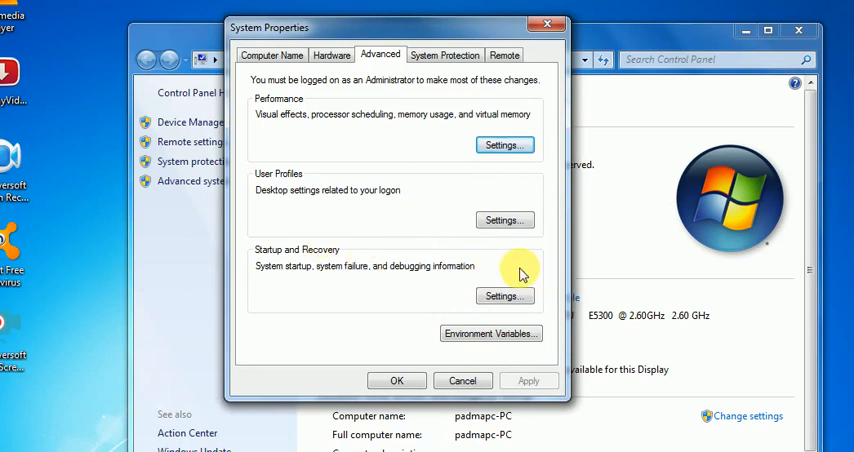
{"action": "mouse_move", "coordinate": [216, 196]}
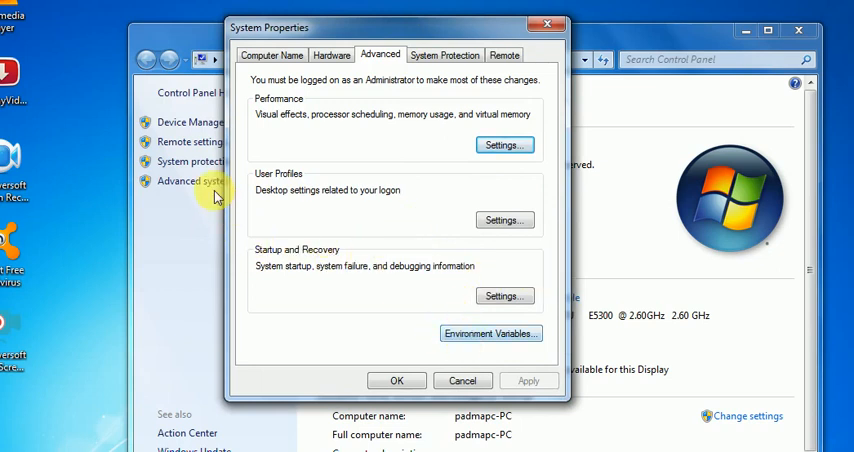
{"action": "mouse_move", "coordinate": [462, 380]}
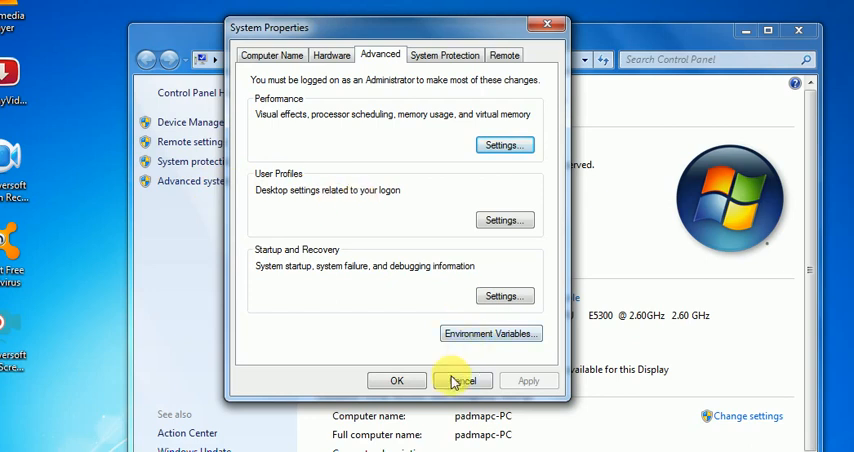
{"action": "mouse_move", "coordinate": [490, 332]}
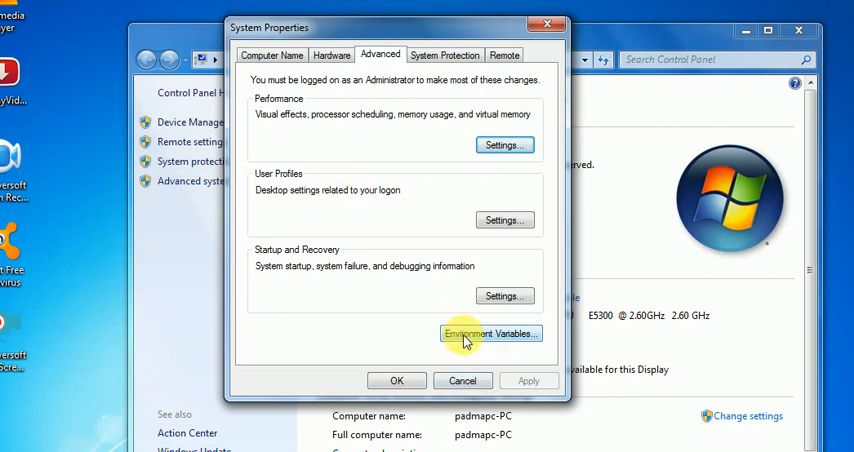
- Bring up Environment Variables and select the system Path variable
{"action": "left_click", "coordinate": [490, 332]}
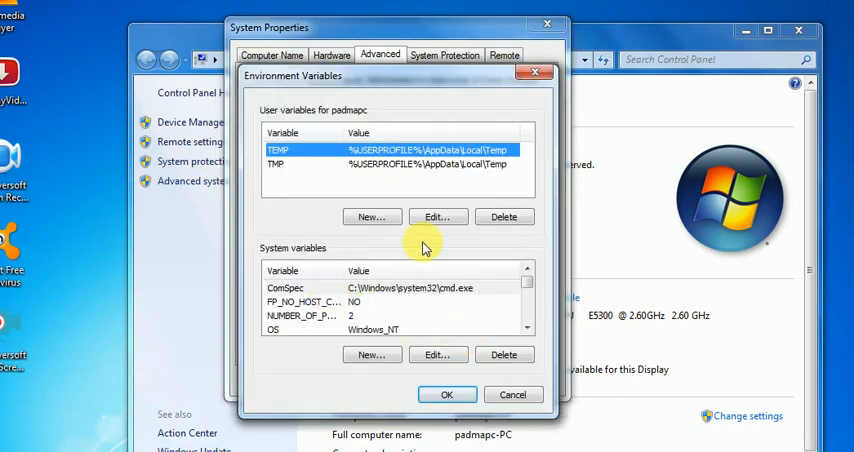
{"action": "mouse_move", "coordinate": [372, 216]}
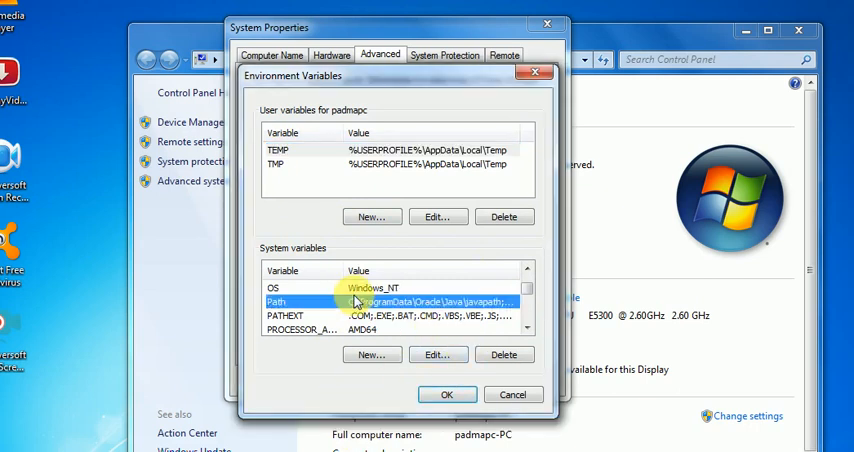
{"action": "left_click", "coordinate": [436, 354]}
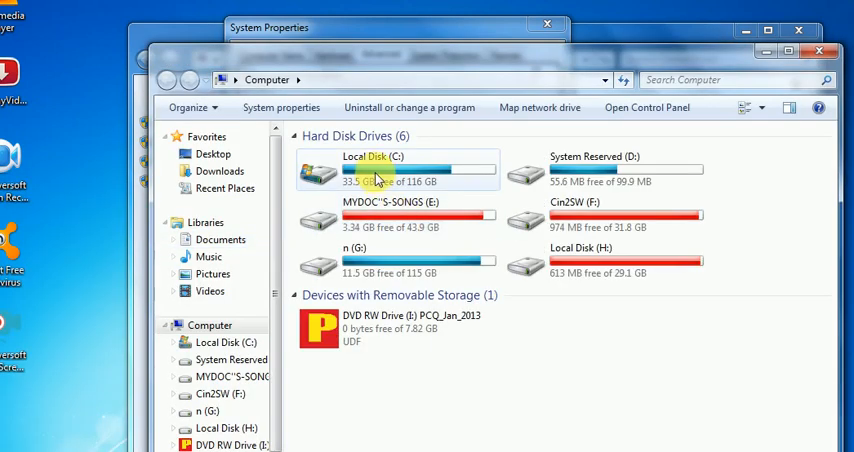
- Navigate from Computer into Local Disk (C:) and then into Program Files
{"action": "left_click", "coordinate": [396, 170]}
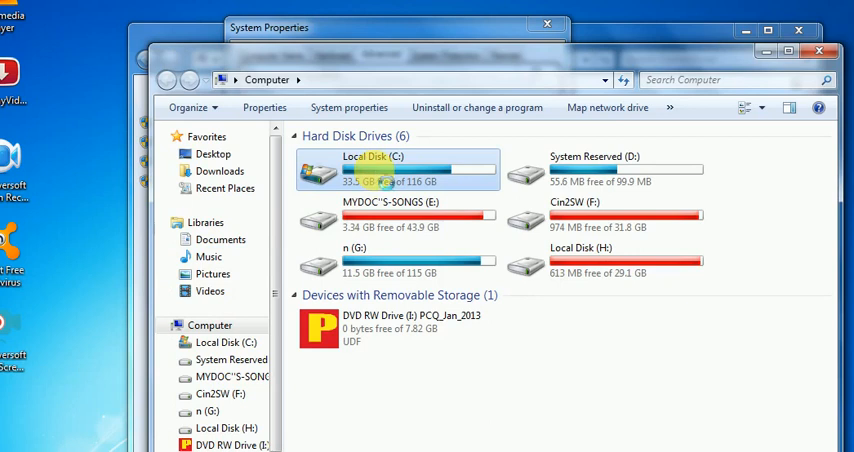
{"action": "double_click", "coordinate": [396, 170]}
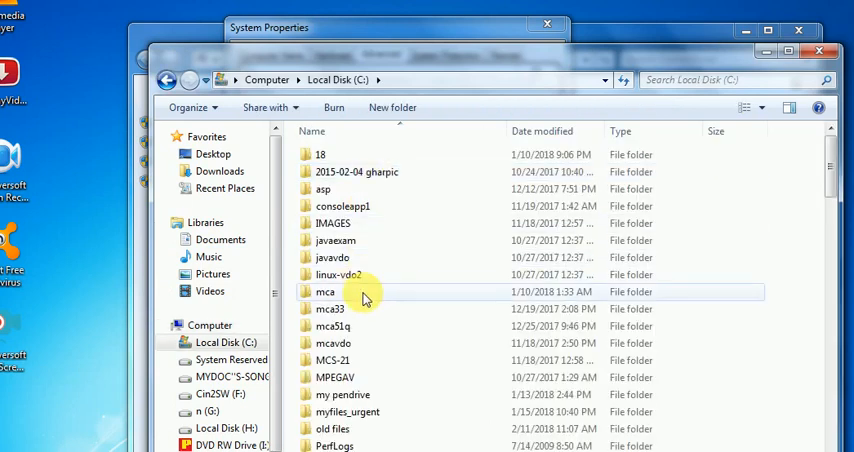
{"action": "mouse_move", "coordinate": [368, 432]}
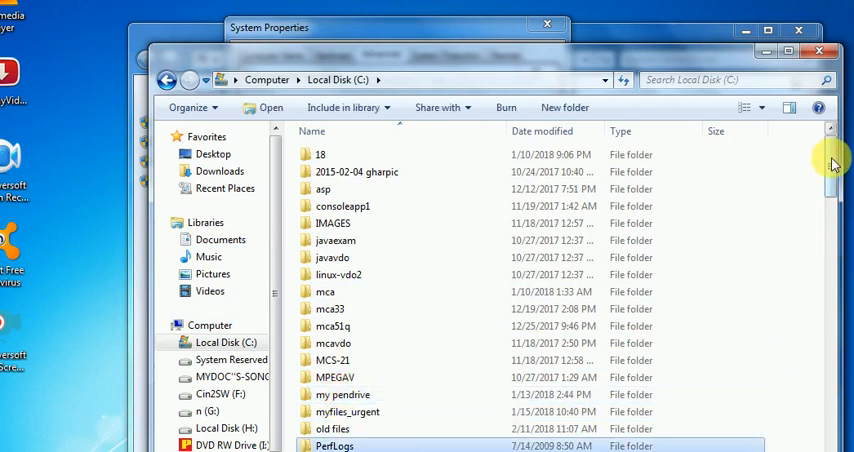
{"action": "scroll", "scroll_direction": "down", "scroll_amount": 3}
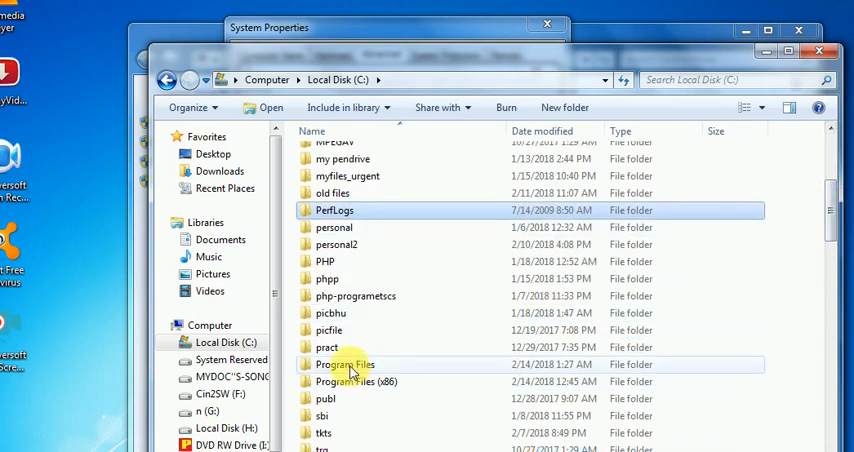
{"action": "left_click", "coordinate": [344, 364]}
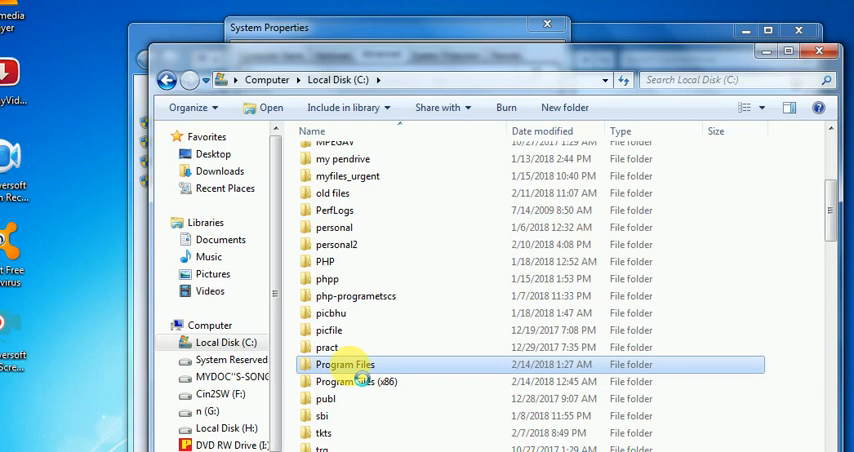
{"action": "double_click", "coordinate": [344, 364]}
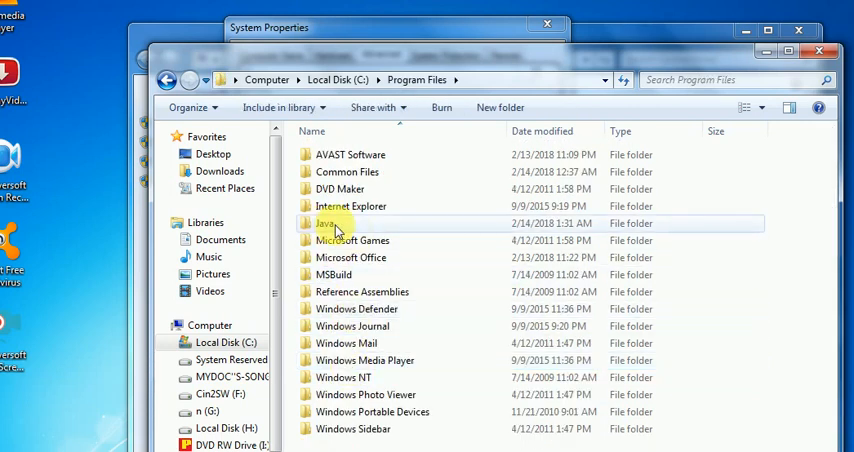
- Navigate into Java\jdk1.8.0_161\bin and copy its full path from the address bar
{"action": "double_click", "coordinate": [326, 224]}
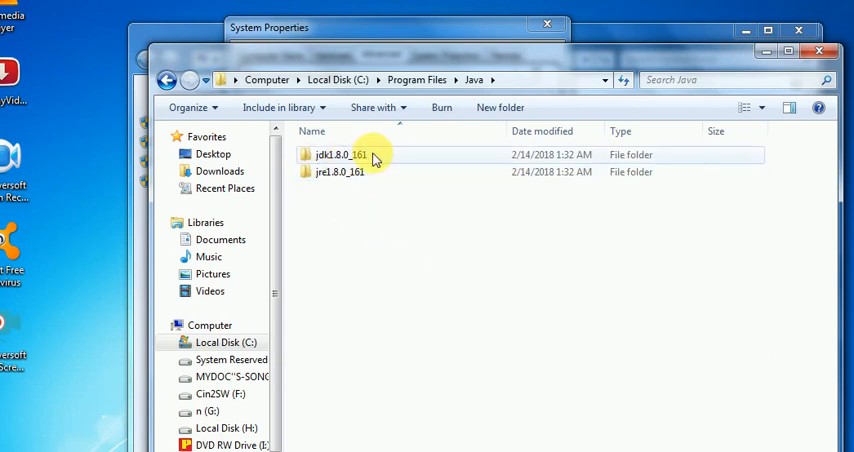
{"action": "left_click", "coordinate": [340, 154]}
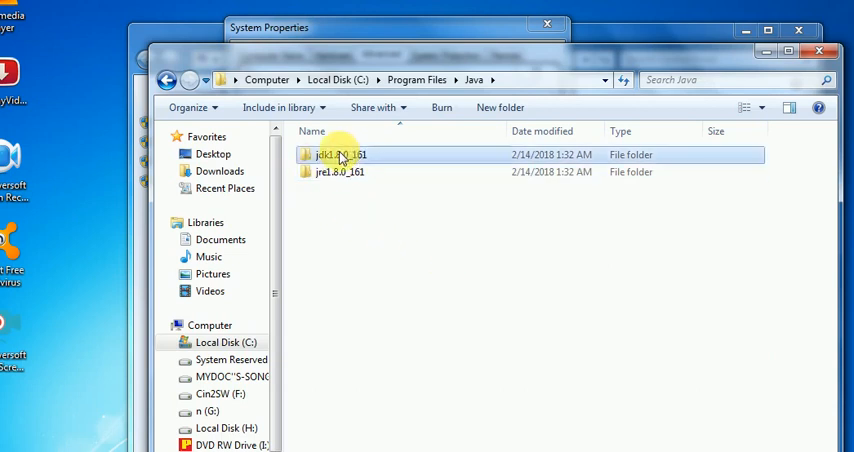
{"action": "double_click", "coordinate": [340, 154]}
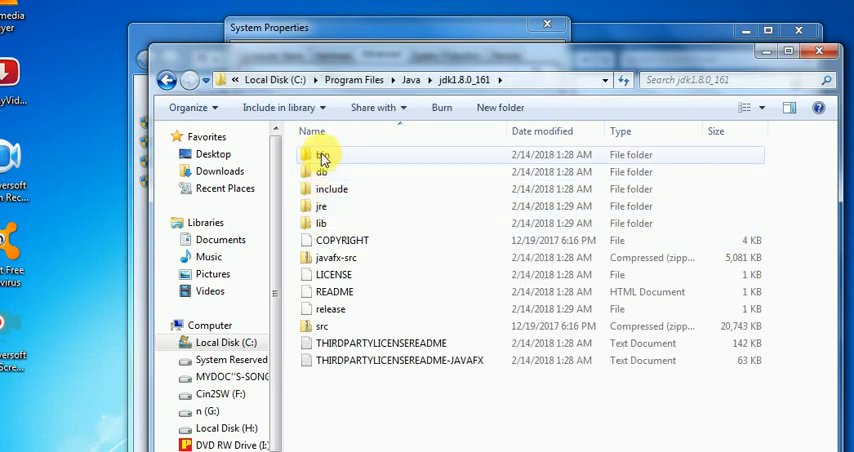
{"action": "double_click", "coordinate": [322, 154]}
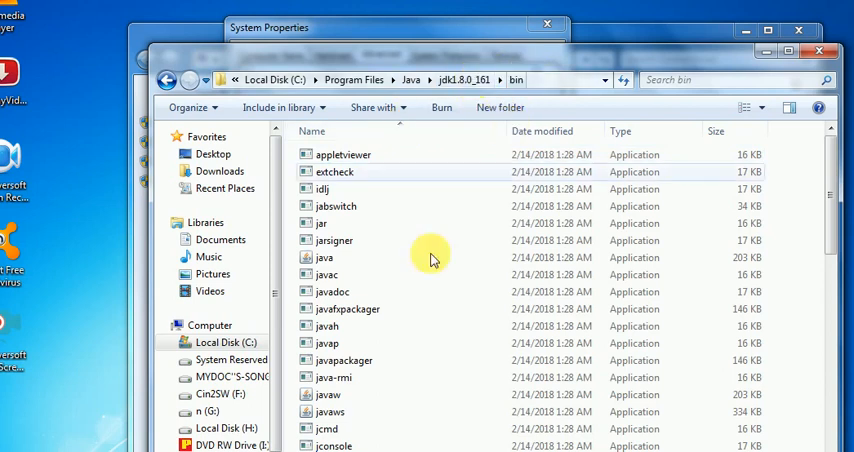
{"action": "mouse_move", "coordinate": [336, 324]}
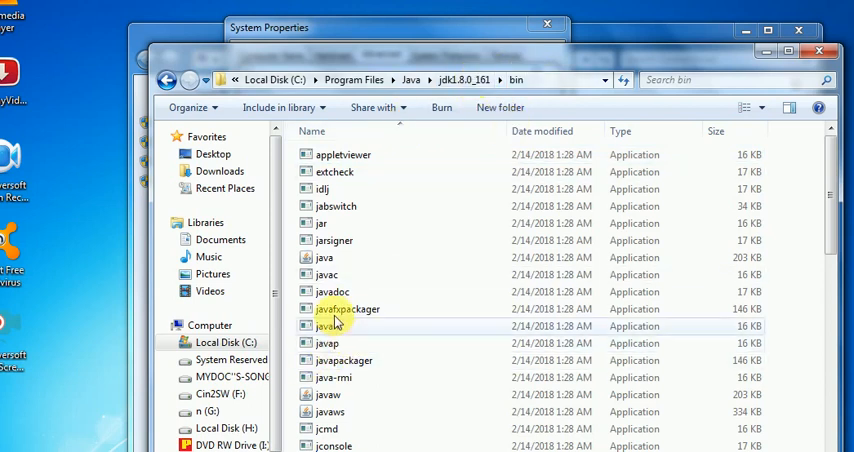
{"action": "mouse_move", "coordinate": [330, 276]}
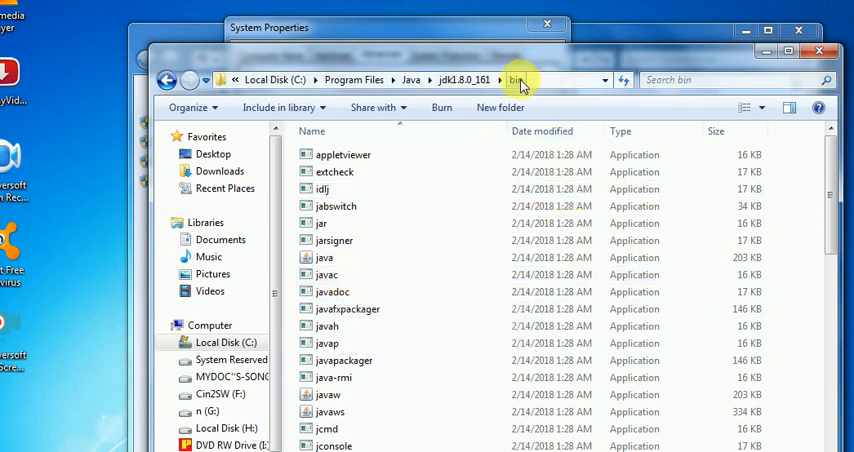
{"action": "right_click", "coordinate": [518, 80]}
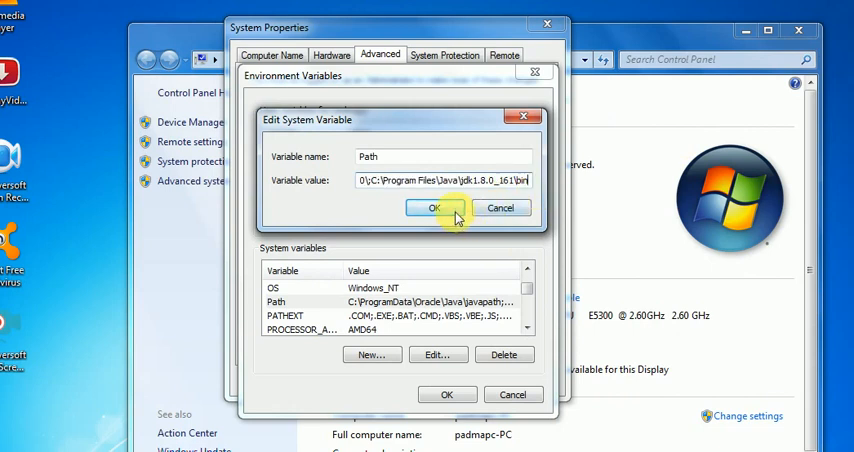
- Confirm the Path value ending in C:\Program Files\Java\jdk1.8.0_161\bin and close Environment Variables
{"action": "left_click", "coordinate": [436, 208]}
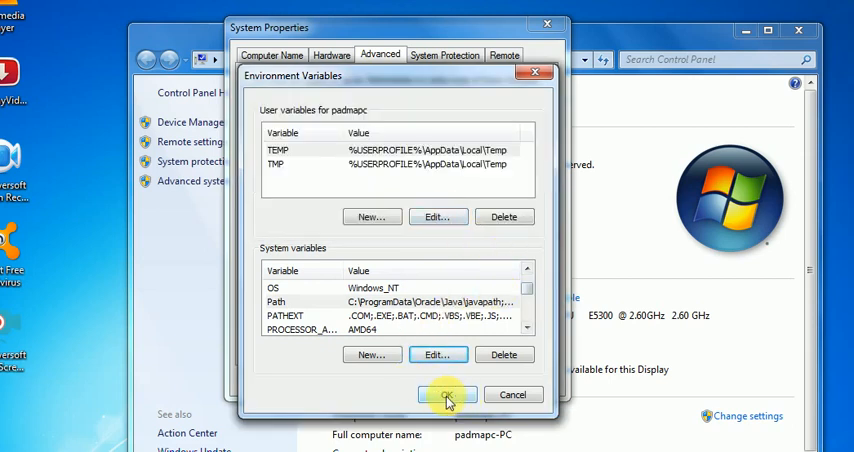
{"action": "left_click", "coordinate": [448, 394]}
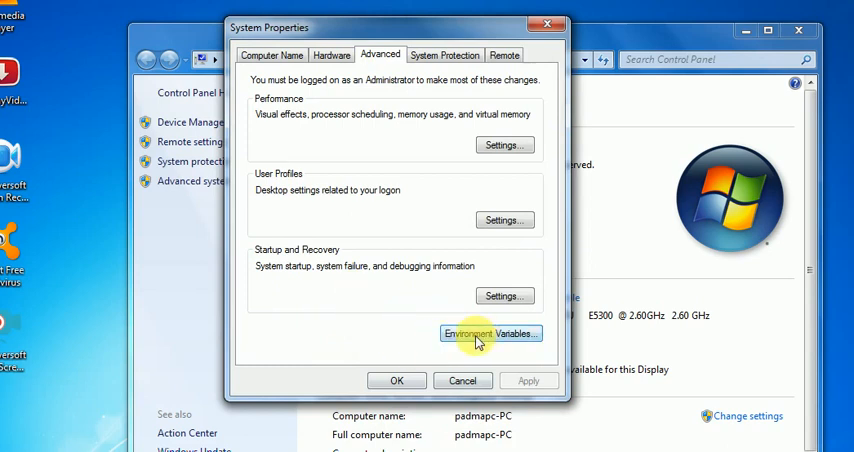
{"action": "mouse_move", "coordinate": [392, 332]}
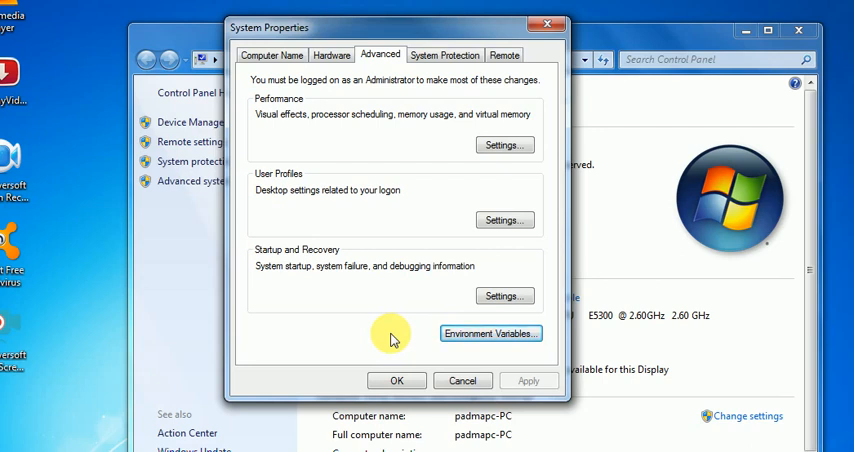
{"action": "mouse_move", "coordinate": [422, 324]}
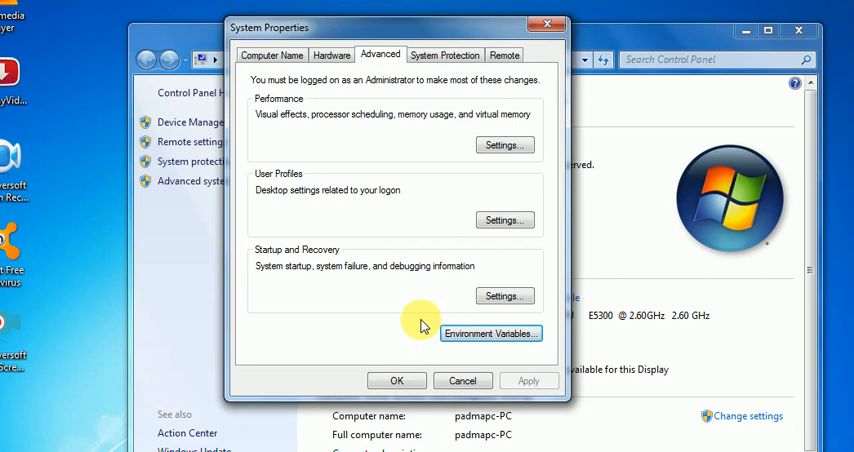
{"action": "mouse_move", "coordinate": [356, 328]}
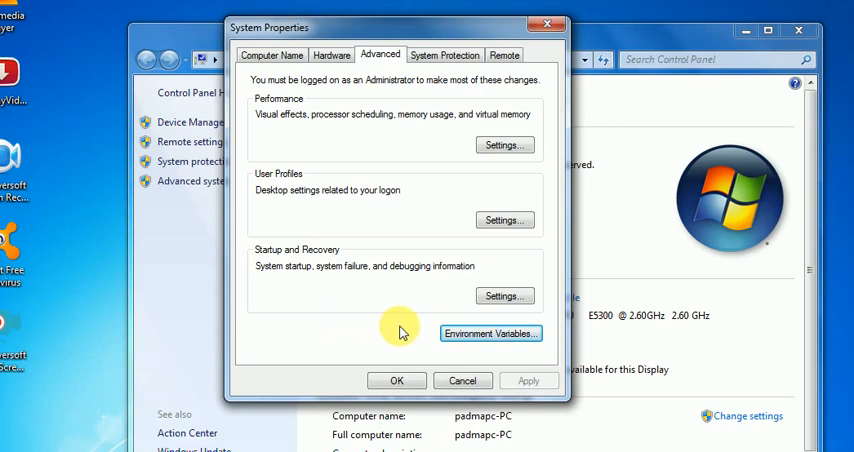
{"action": "mouse_move", "coordinate": [308, 300]}
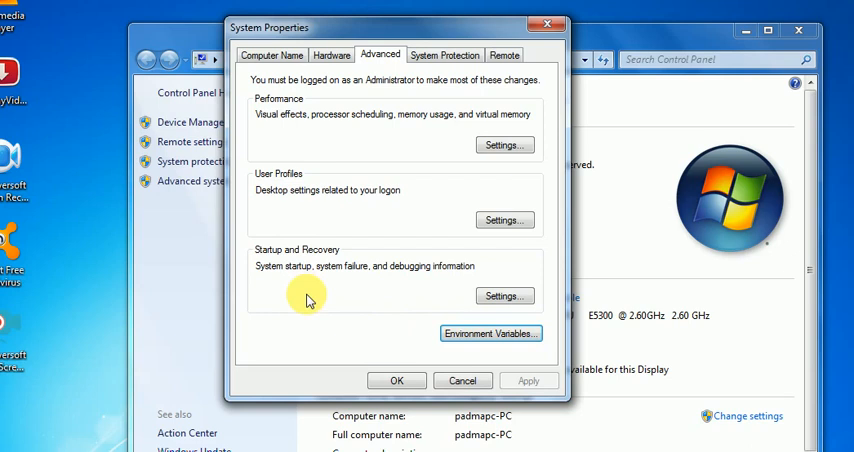
{"action": "mouse_move", "coordinate": [338, 302]}
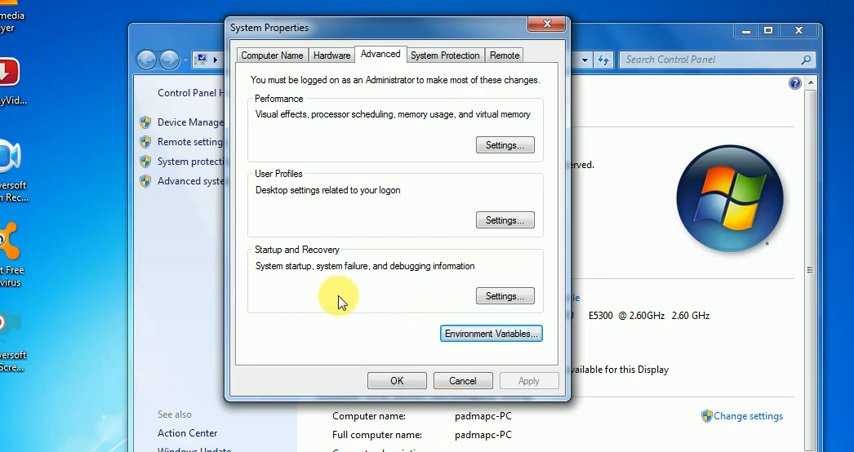
{"action": "mouse_move", "coordinate": [630, 238]}
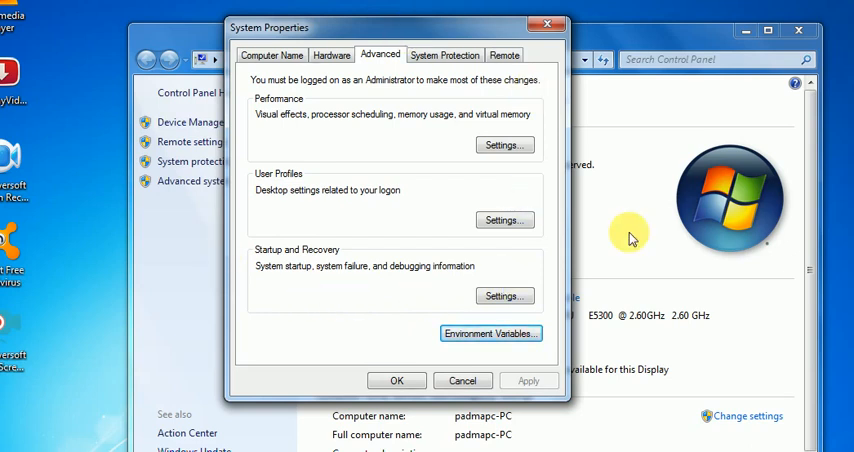
{"action": "mouse_move", "coordinate": [364, 300]}
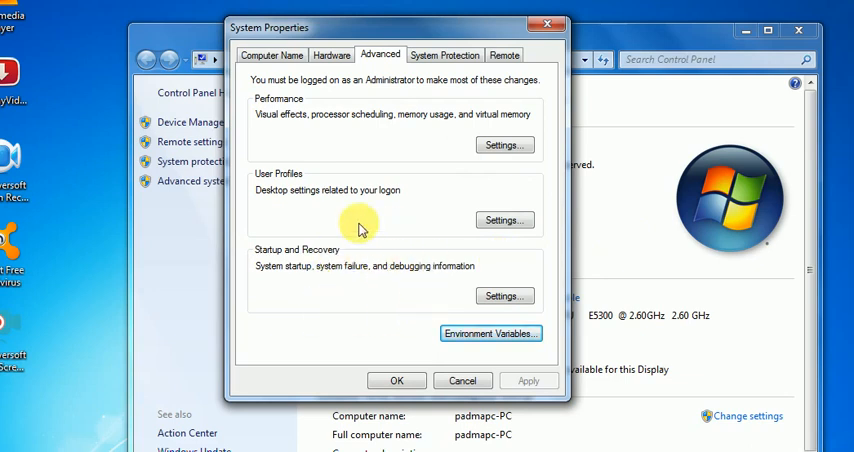
{"action": "mouse_move", "coordinate": [448, 340]}
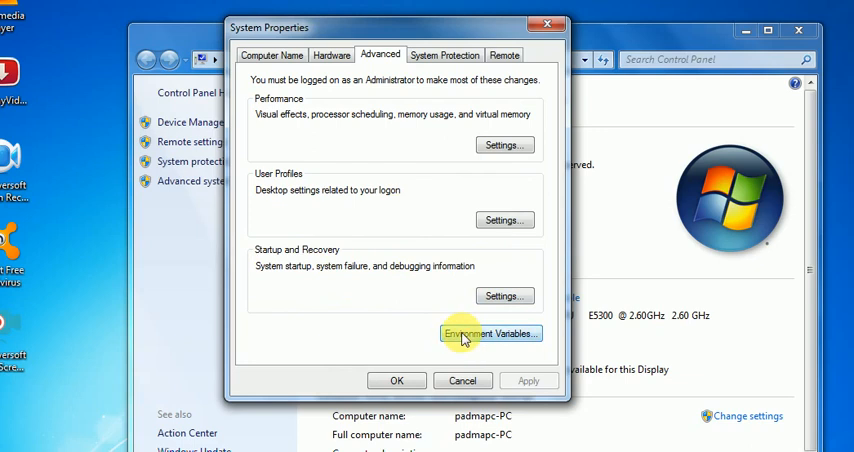
- Review Environment Variables, then confirm it and System Properties with OK
{"action": "left_click", "coordinate": [490, 332]}
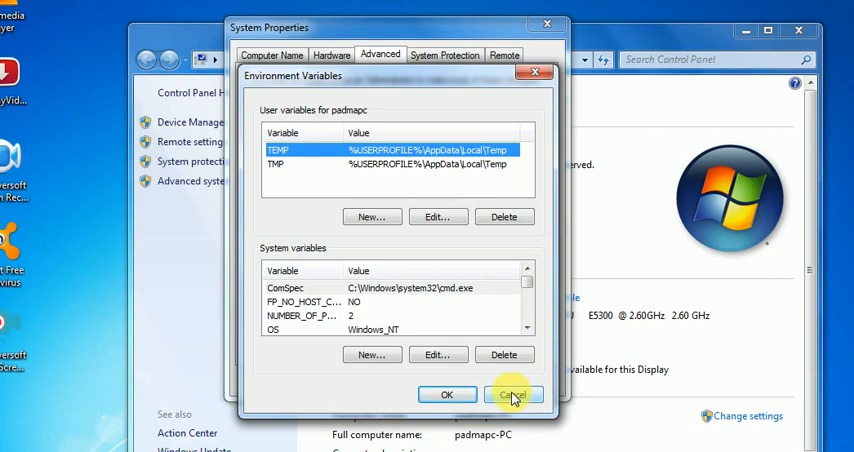
{"action": "mouse_move", "coordinate": [332, 124]}
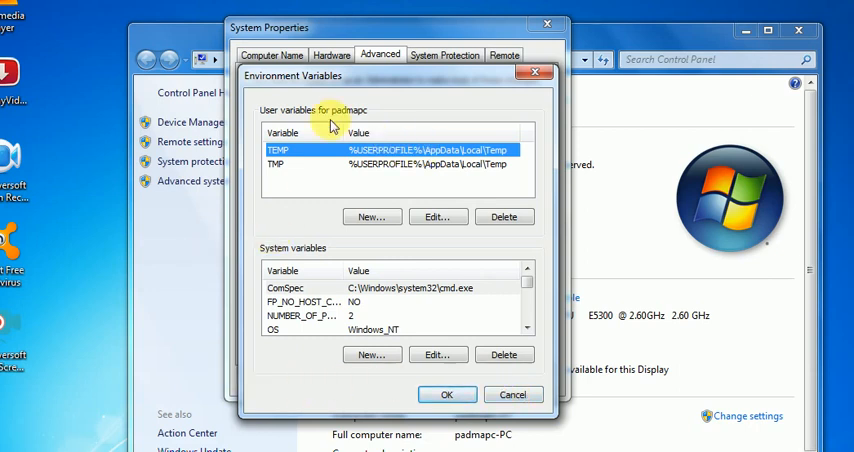
{"action": "mouse_move", "coordinate": [438, 104]}
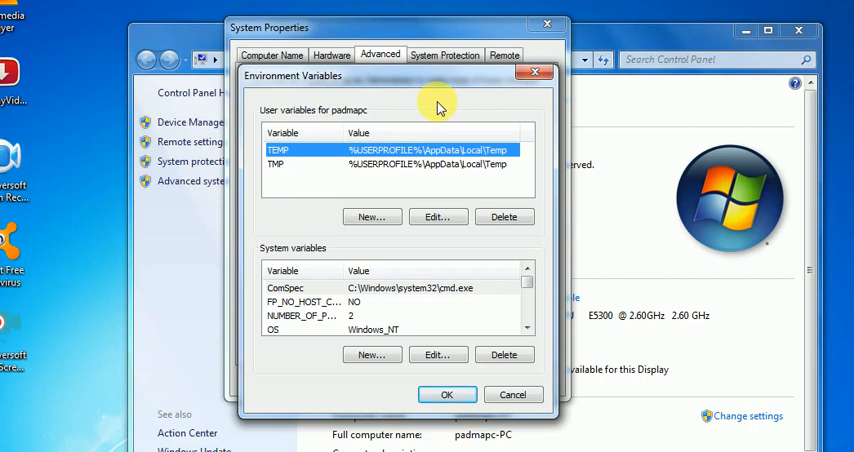
{"action": "mouse_move", "coordinate": [392, 256]}
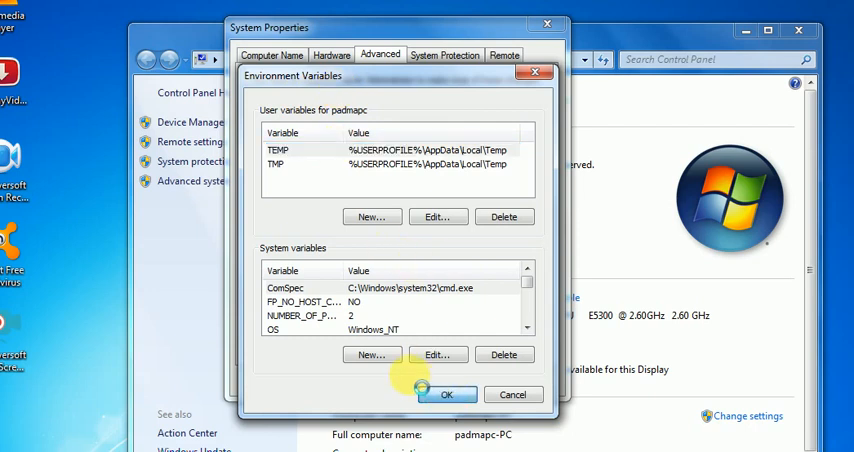
{"action": "left_click", "coordinate": [448, 394]}
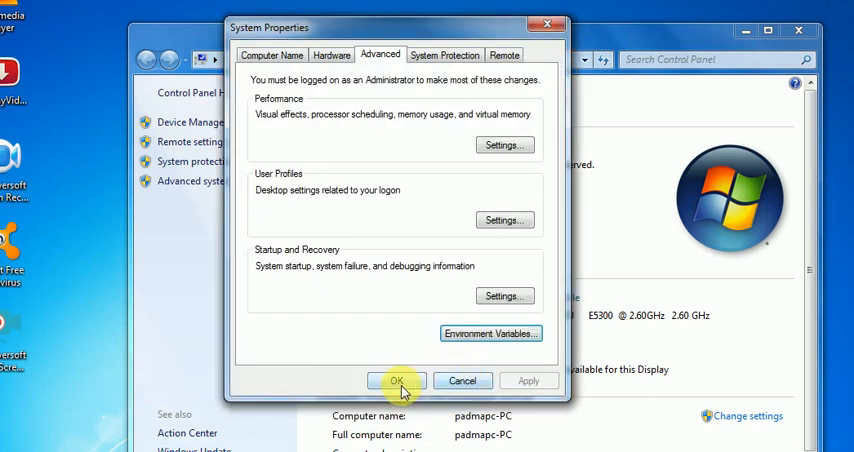
{"action": "left_click", "coordinate": [396, 380]}
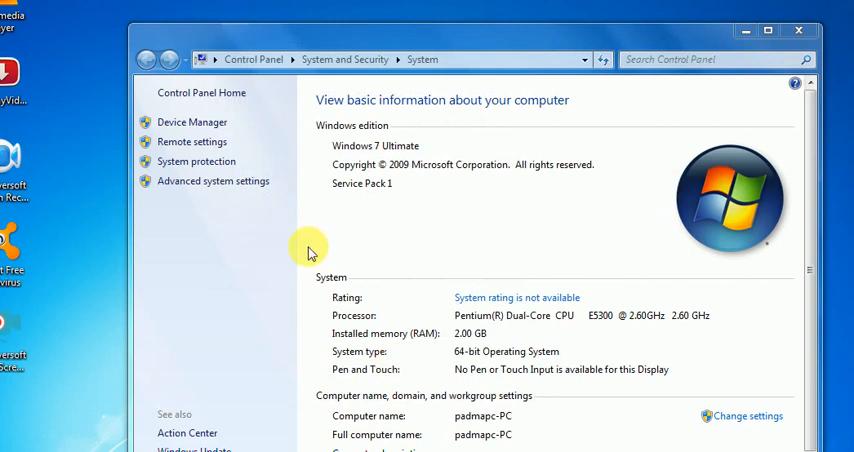
{"action": "mouse_move", "coordinate": [316, 314]}
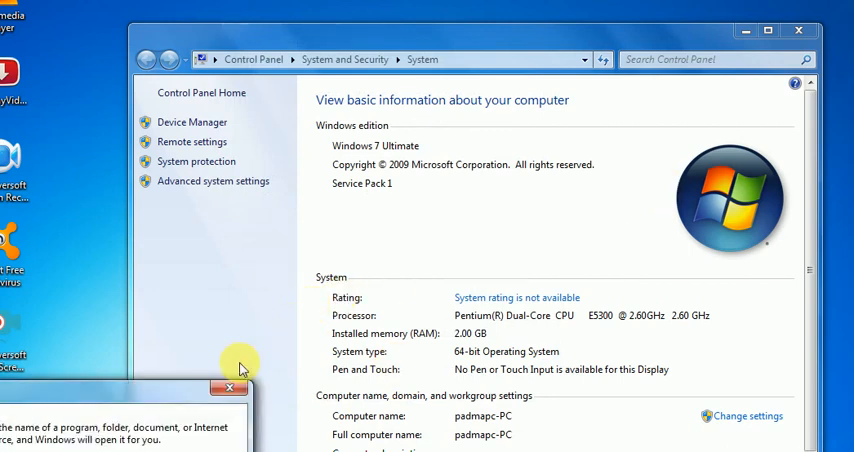
{"action": "mouse_move", "coordinate": [168, 384]}
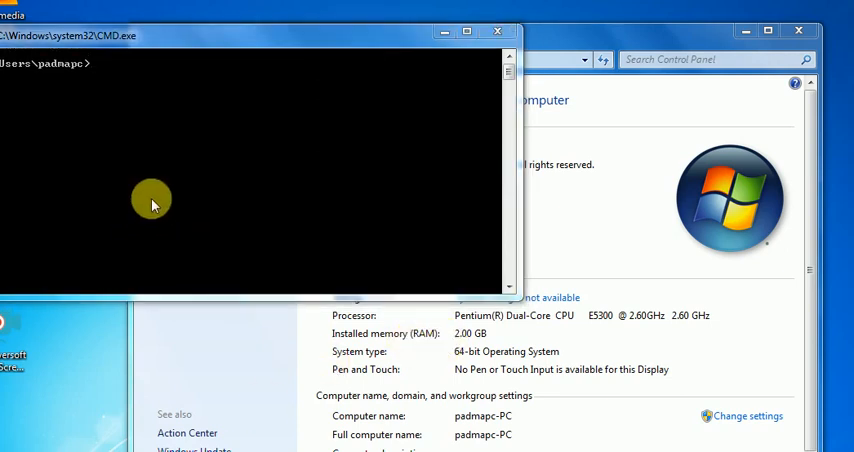
{"action": "mouse_move", "coordinate": [108, 80]}
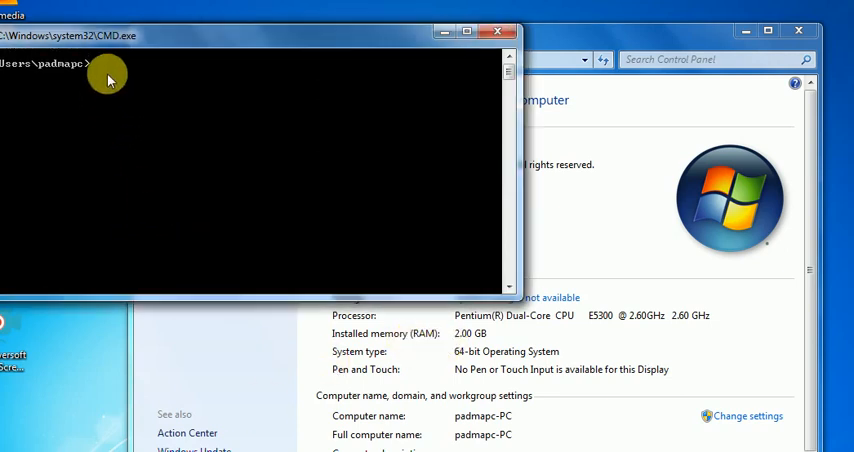
{"action": "mouse_move", "coordinate": [238, 108]}
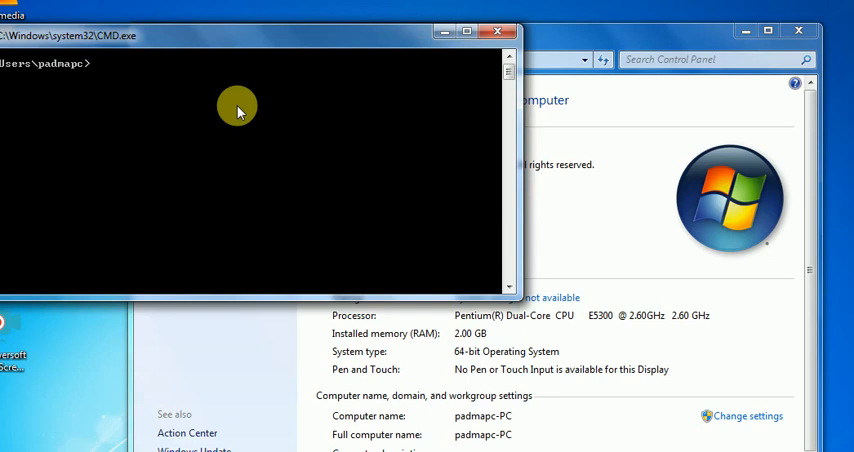
- Run javac at the prompt and scroll through its usage and options output
{"action": "type", "text": "JAVAC"}
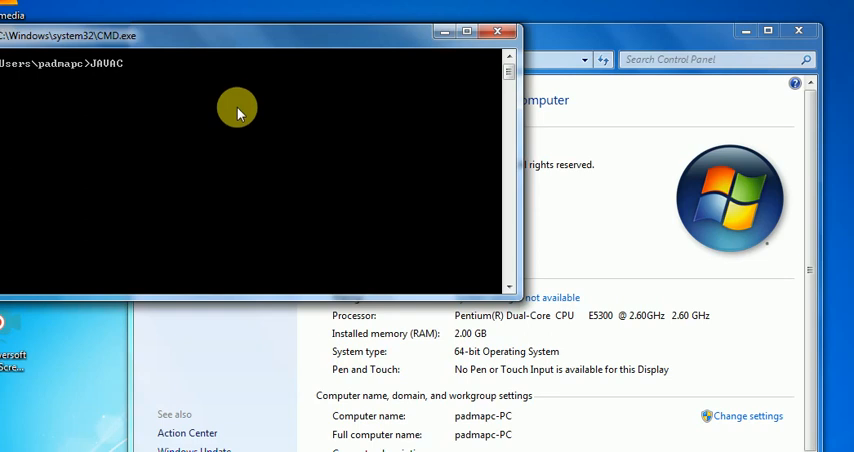
{"action": "key", "text": "Return"}
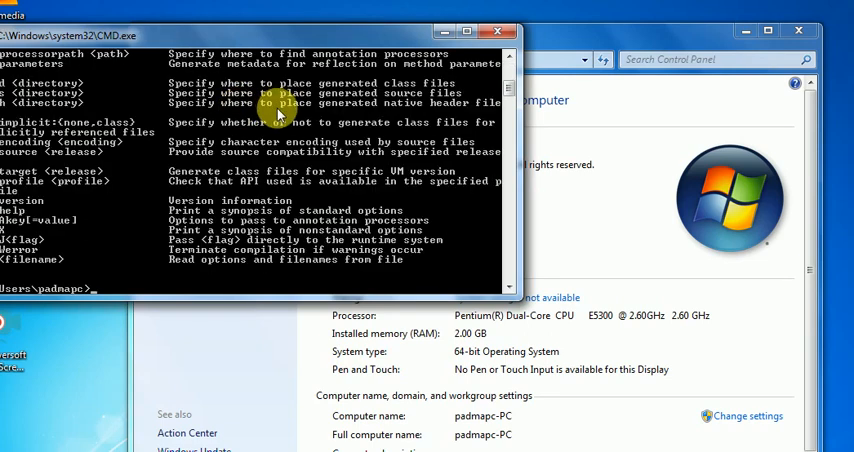
{"action": "mouse_move", "coordinate": [516, 88]}
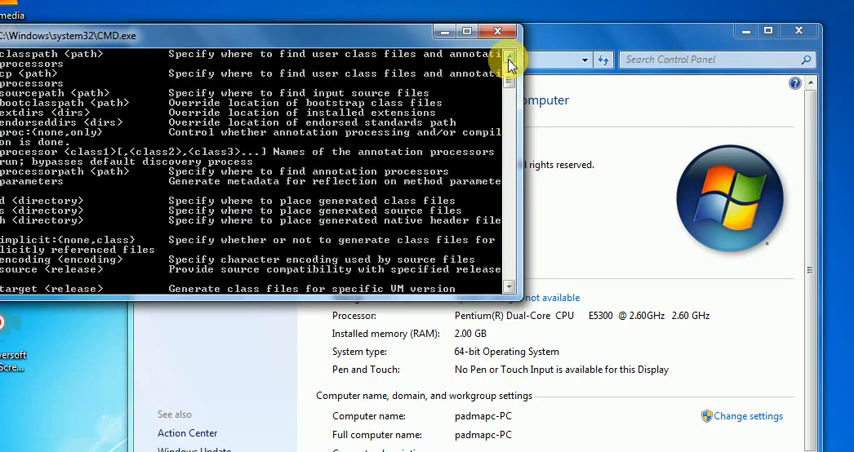
{"action": "scroll", "scroll_direction": "up", "scroll_amount": 3}
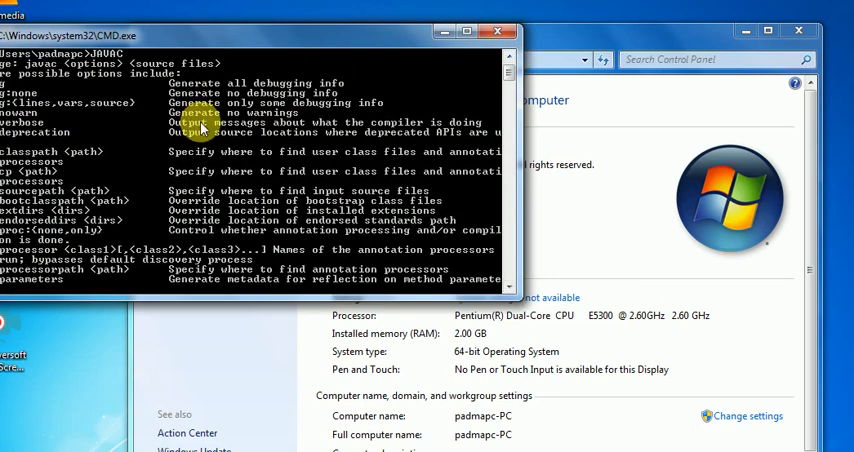
{"action": "mouse_move", "coordinate": [128, 104]}
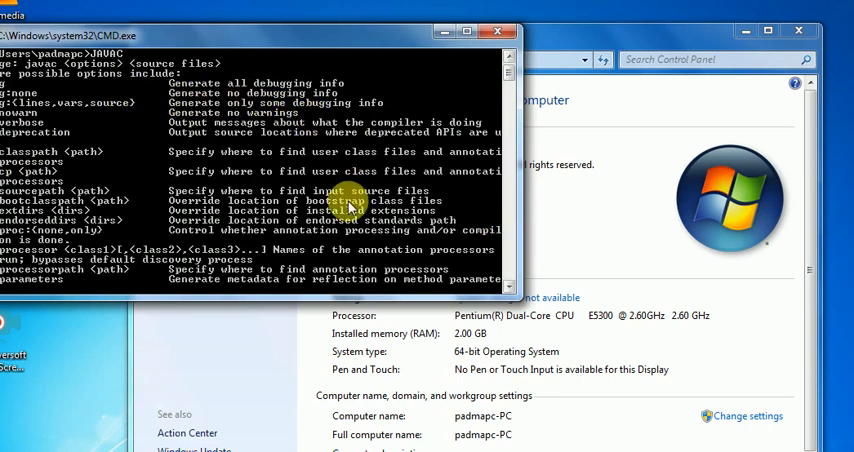
{"action": "mouse_move", "coordinate": [200, 144]}
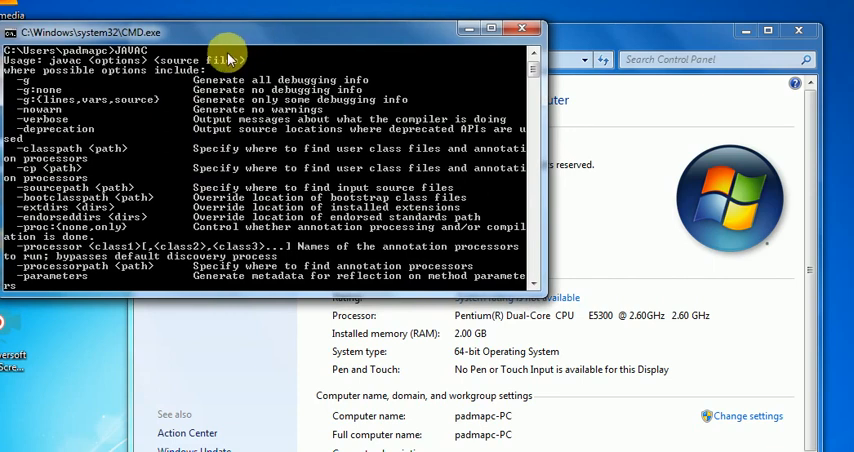
{"action": "mouse_move", "coordinate": [234, 152]}
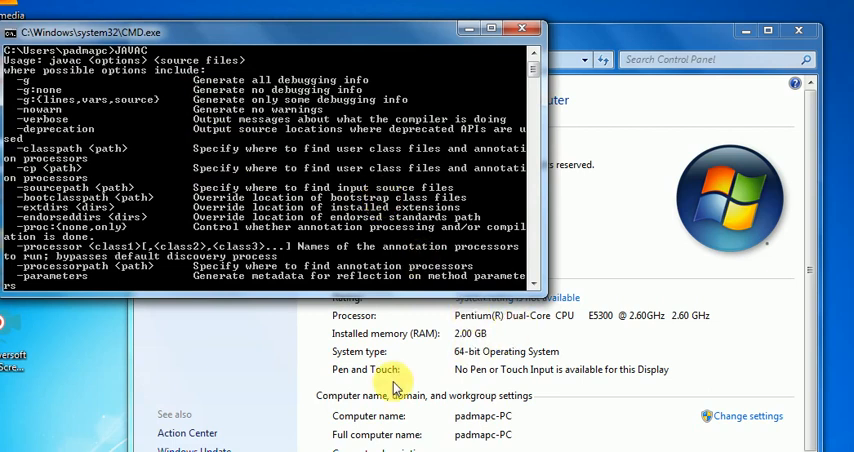
{"action": "mouse_move", "coordinate": [252, 384]}
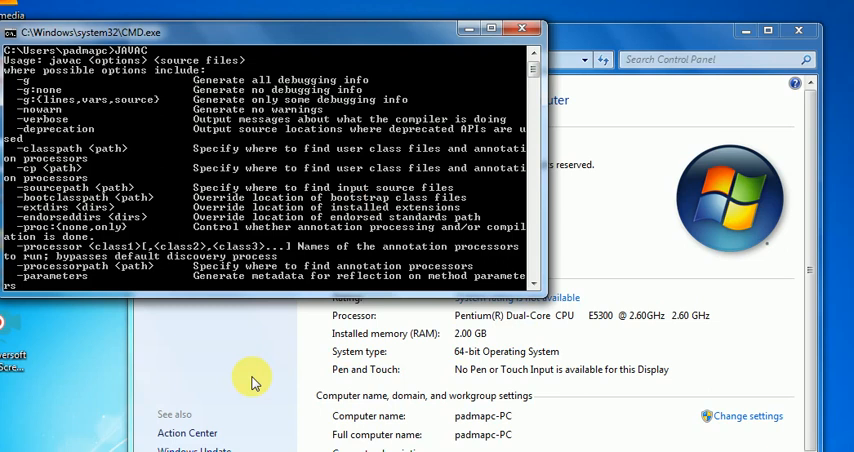
{"action": "mouse_move", "coordinate": [296, 396]}
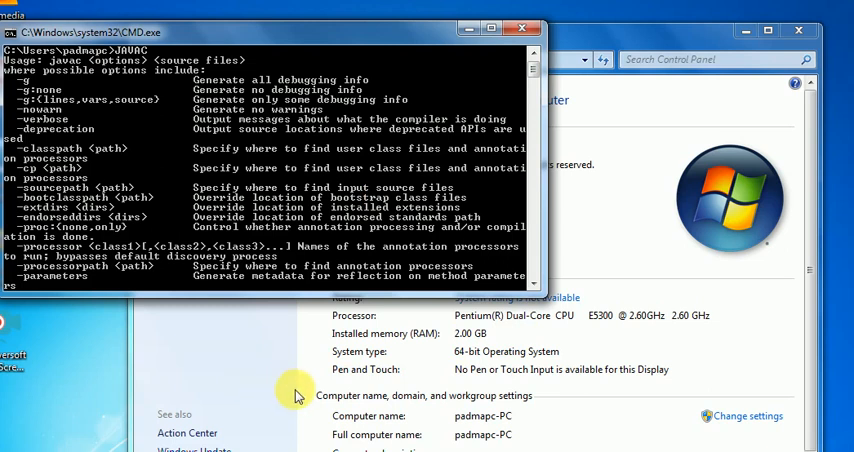